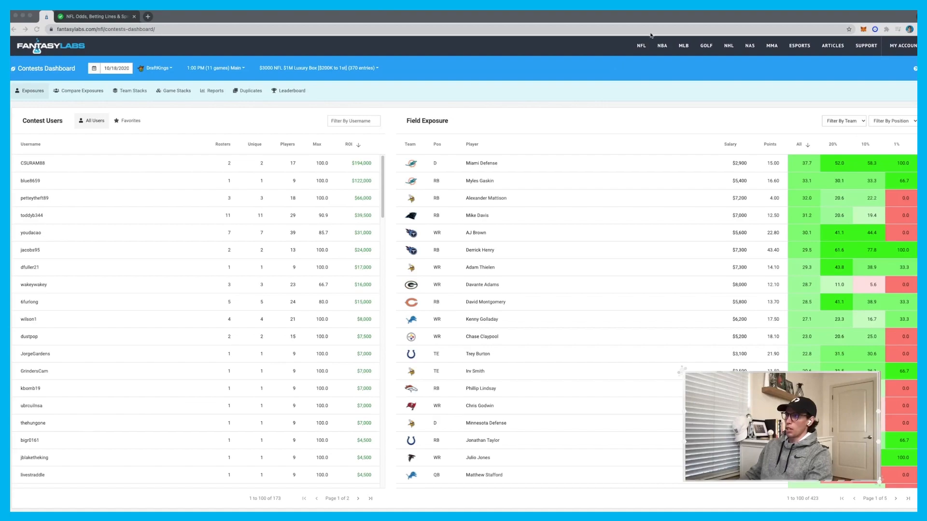
# Step: Sort Field Exposure by top-1% ownership, putting Julio Jones and Miami Defense first at 100%
pyautogui.click(641, 46)
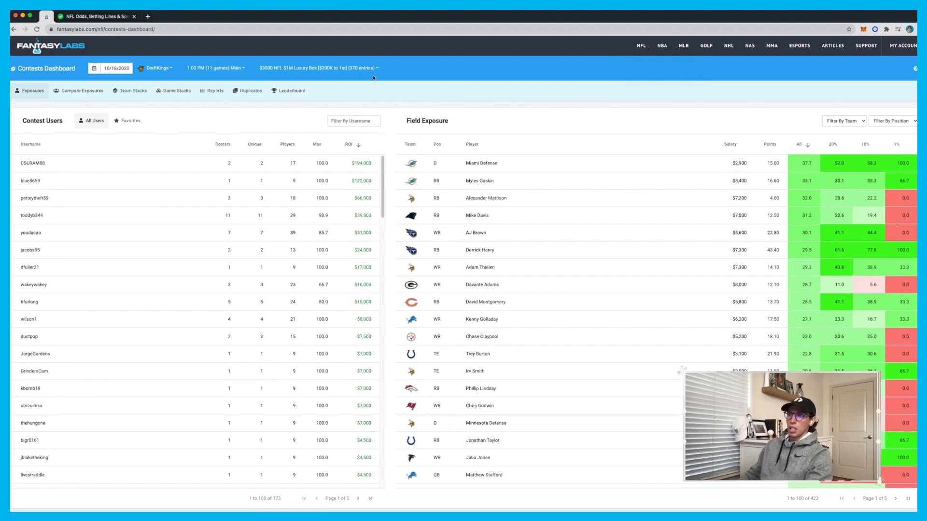
pyautogui.click(318, 68)
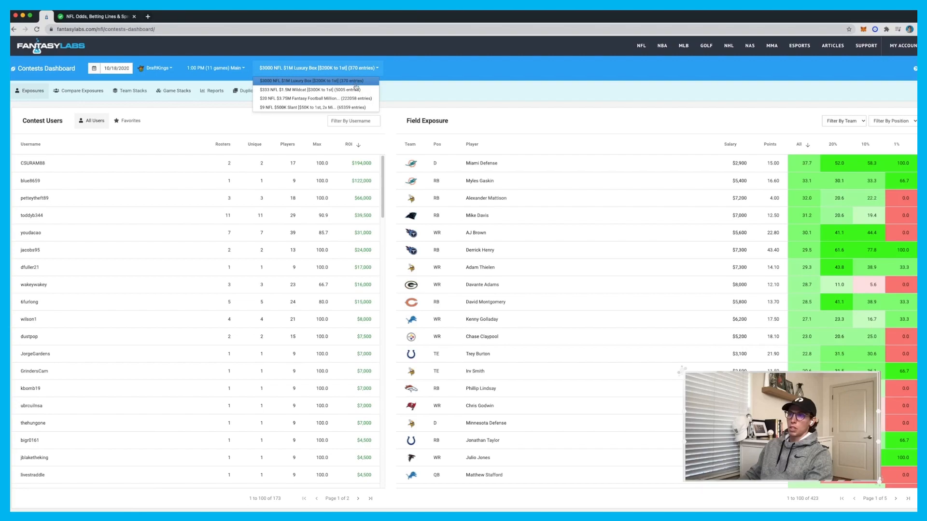
pyautogui.moveTo(316, 107)
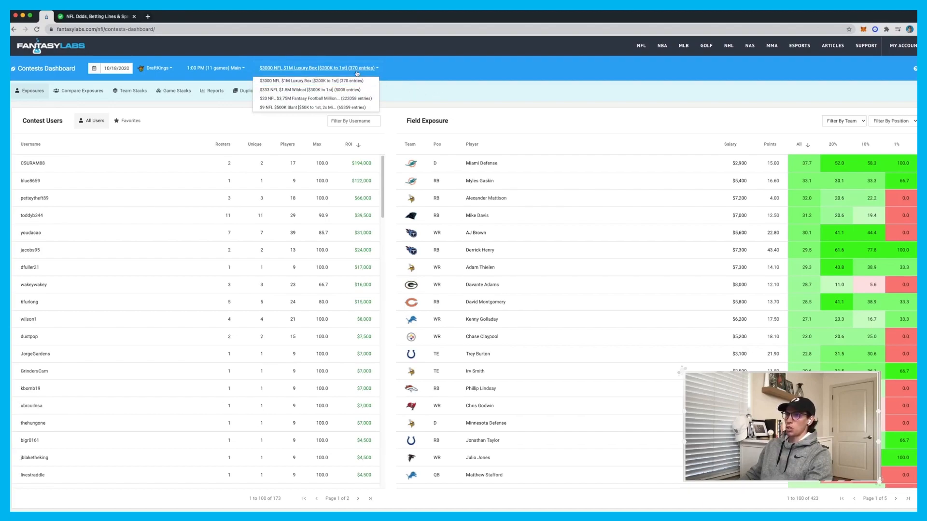
pyautogui.click(318, 68)
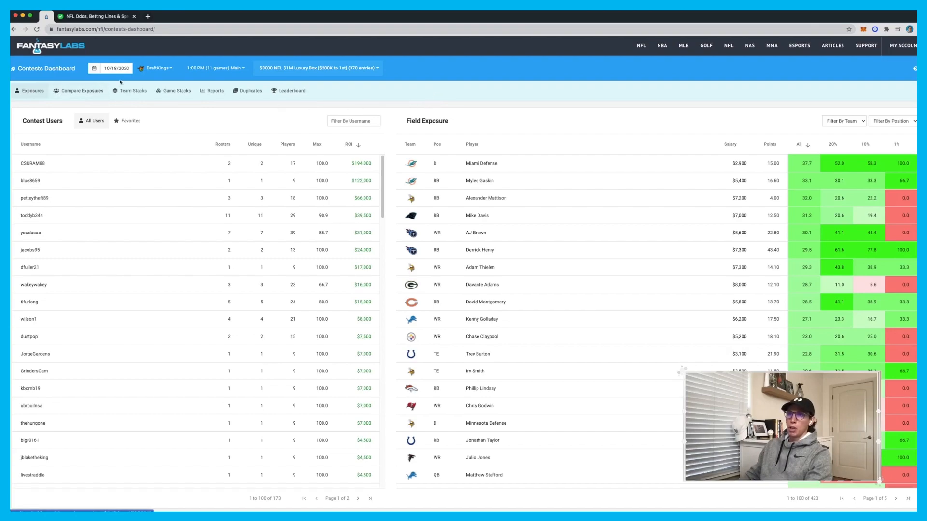
pyautogui.click(115, 67)
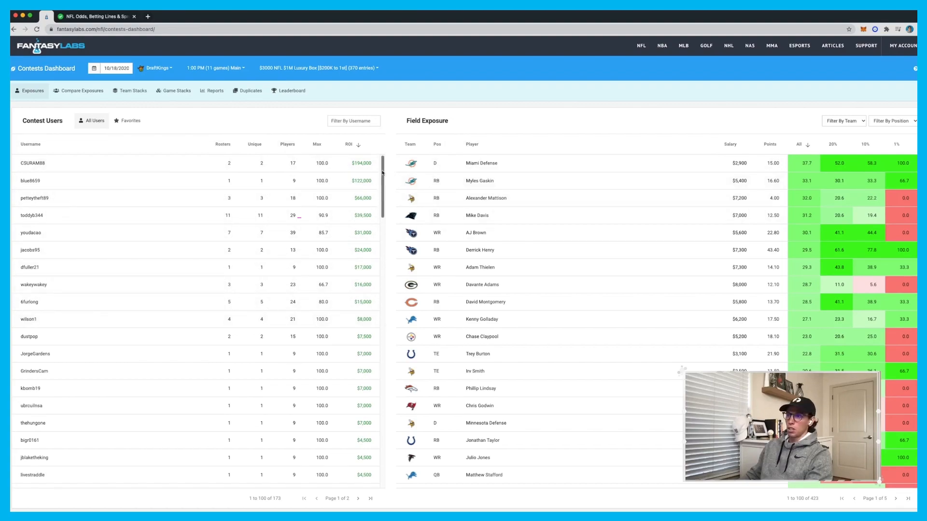
pyautogui.scroll(-3)
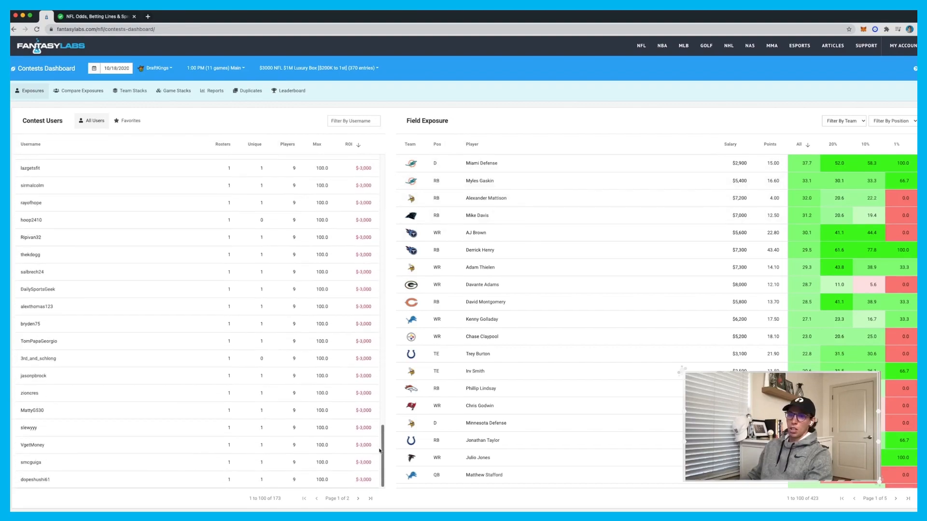
pyautogui.click(349, 144)
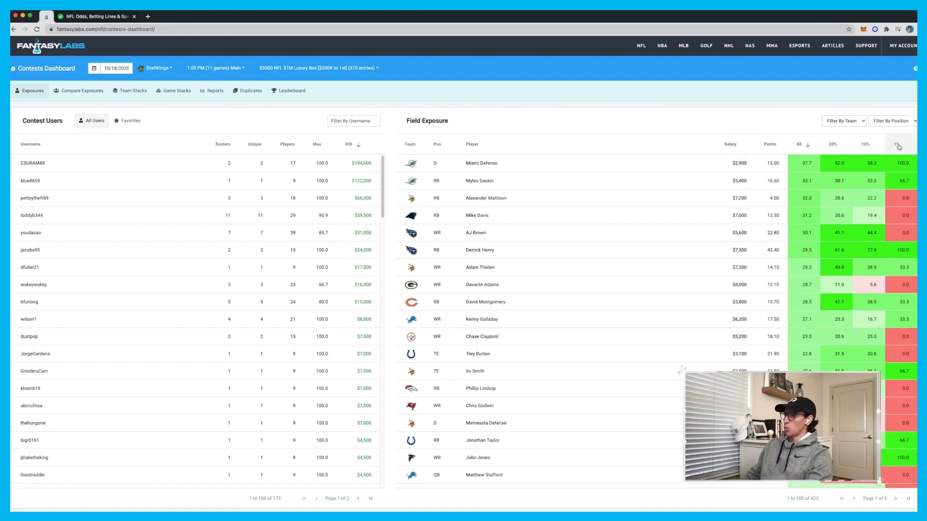
pyautogui.click(897, 144)
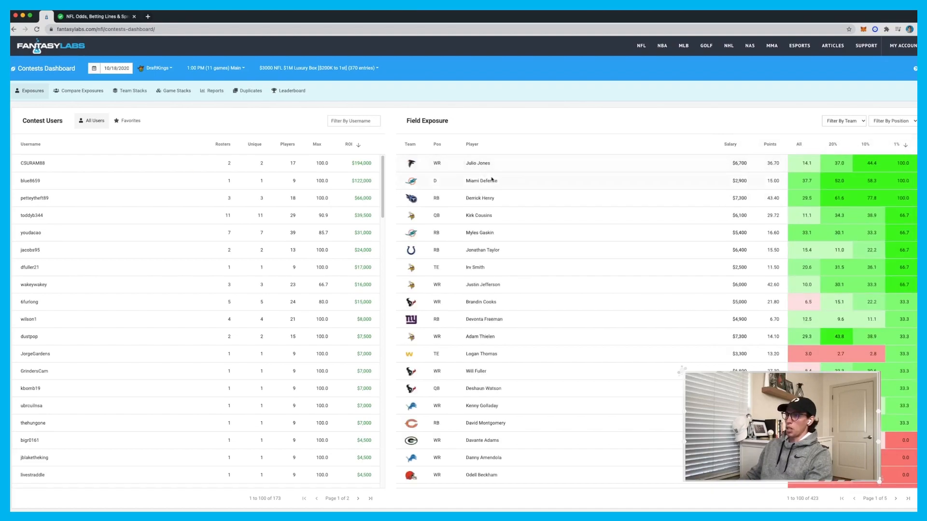
pyautogui.moveTo(595, 206)
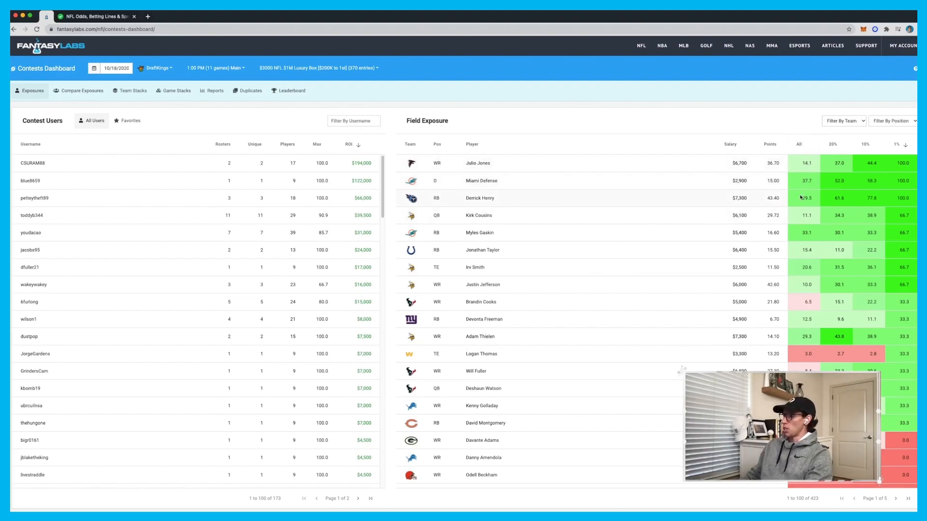
pyautogui.moveTo(801, 181)
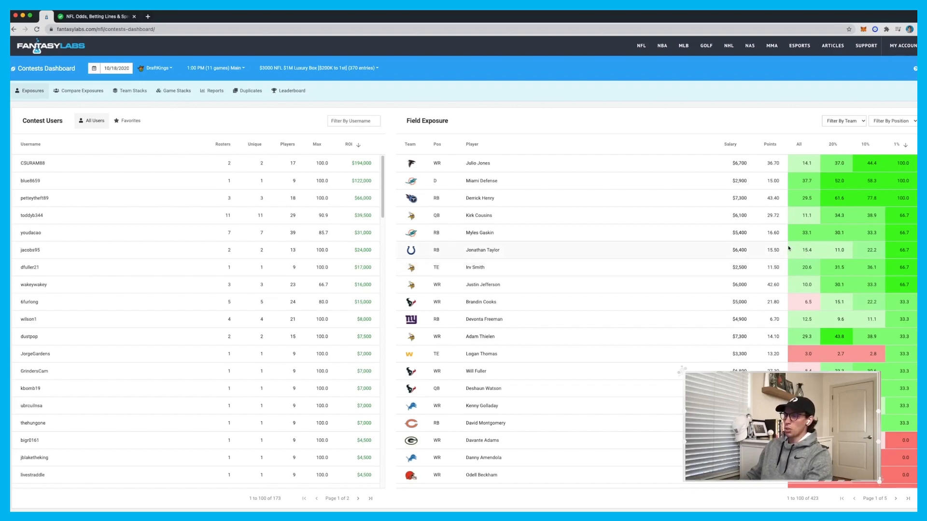
pyautogui.moveTo(153, 128)
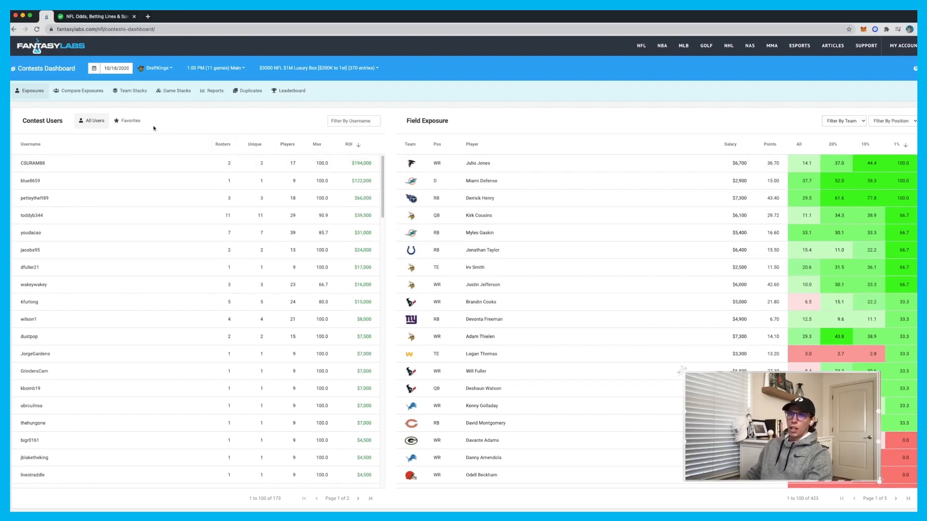
# Step: Filter Contest Users down to the 15 favorited users, ranked by ROI
pyautogui.click(82, 90)
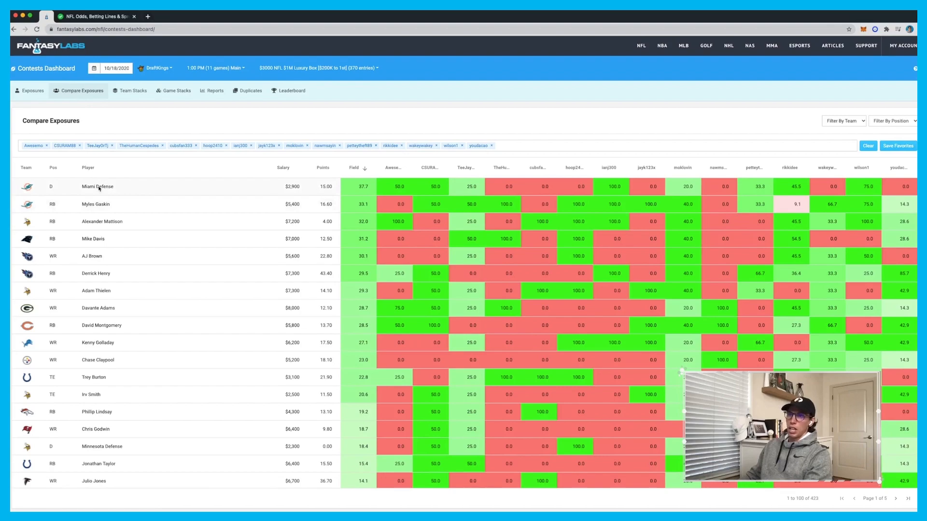
pyautogui.click(32, 91)
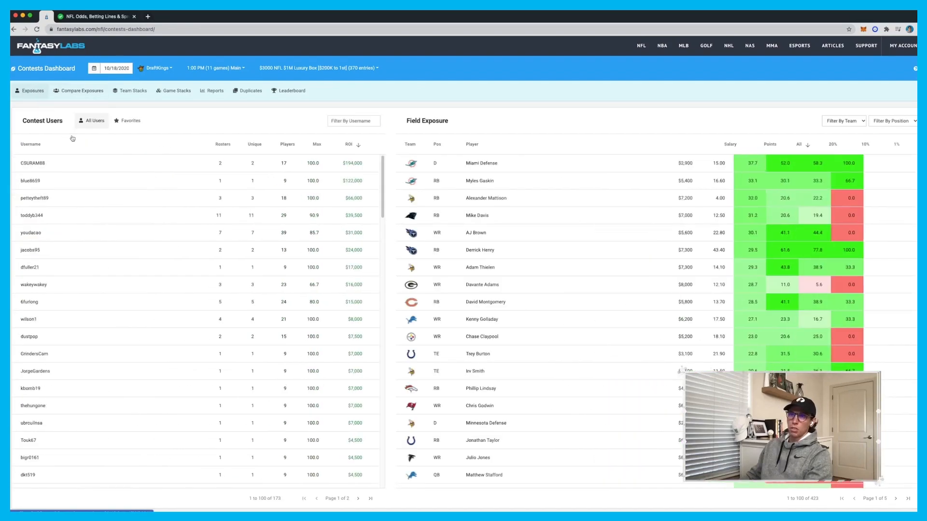
pyautogui.click(127, 121)
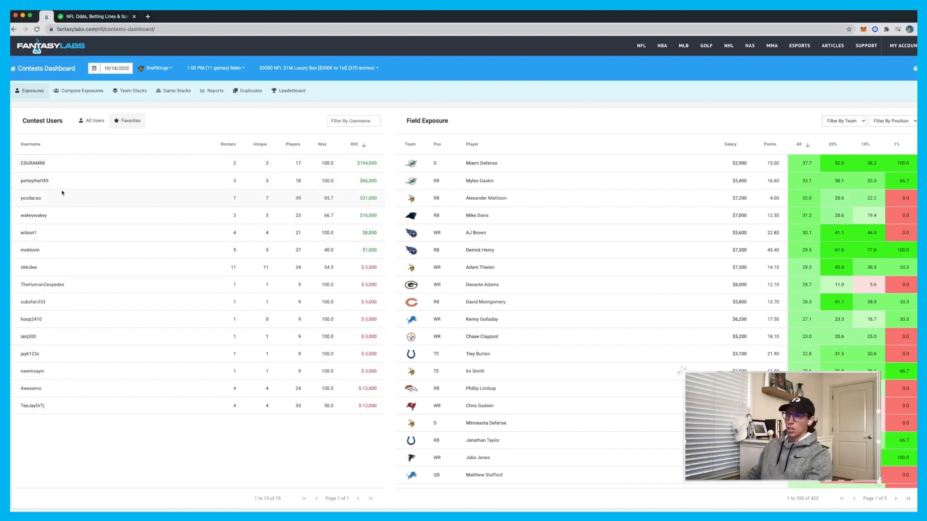
pyautogui.moveTo(77, 287)
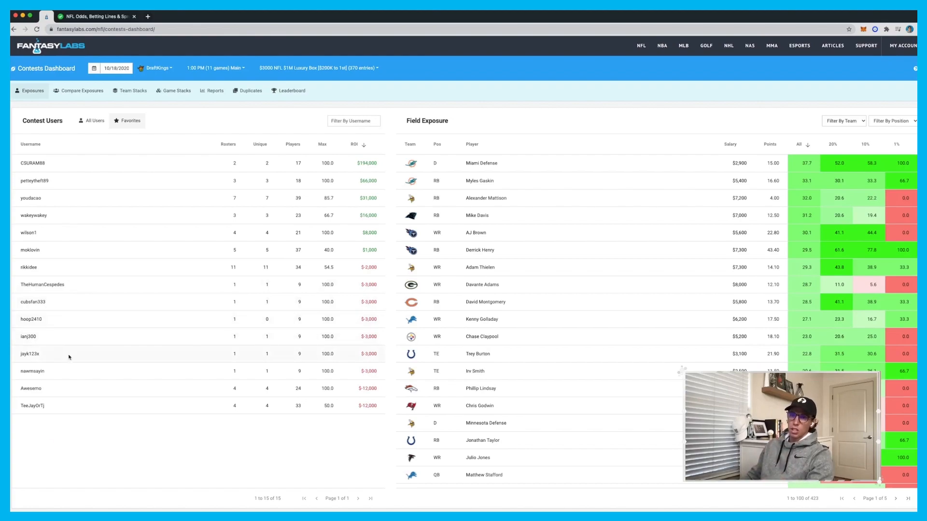
pyautogui.moveTo(92, 410)
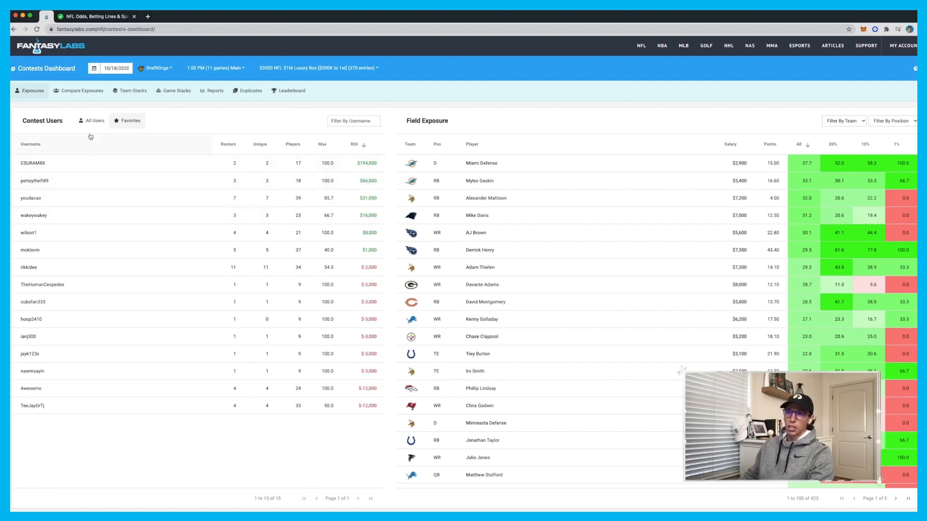
pyautogui.click(94, 120)
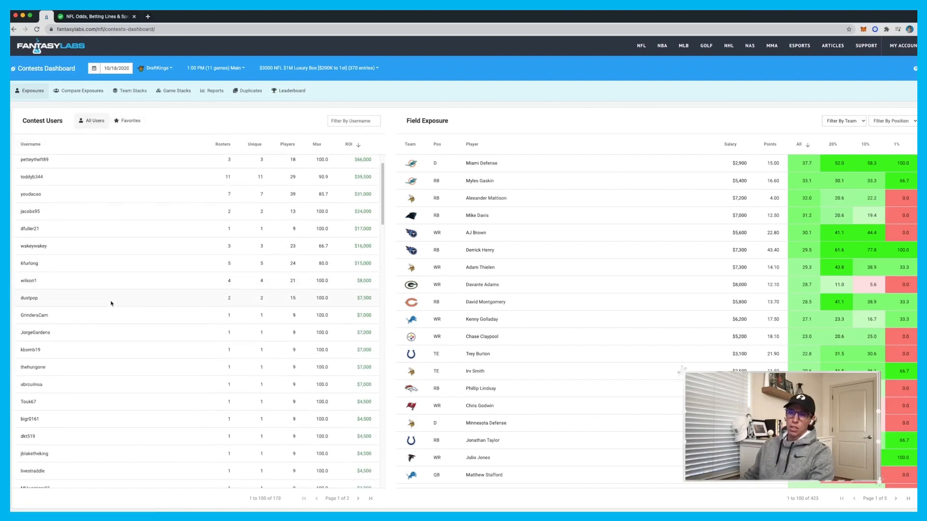
pyautogui.scroll(-3)
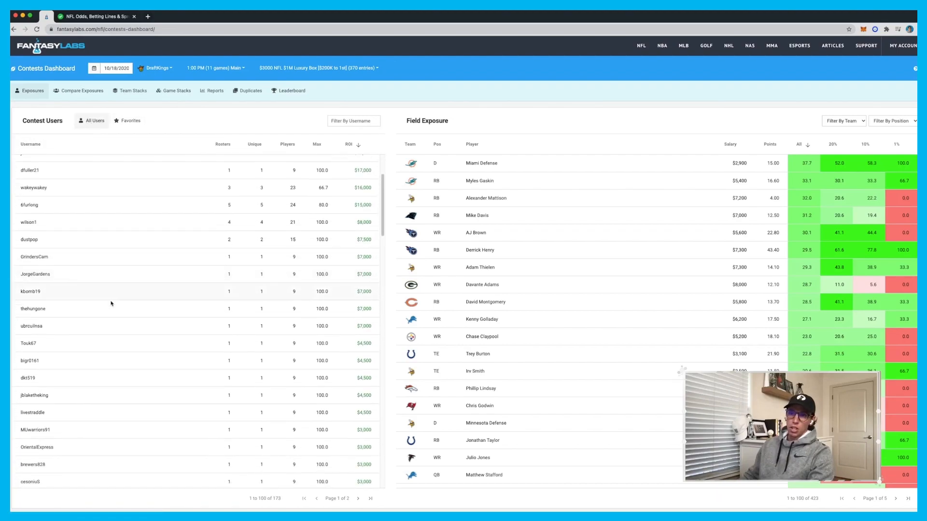
pyautogui.scroll(-3)
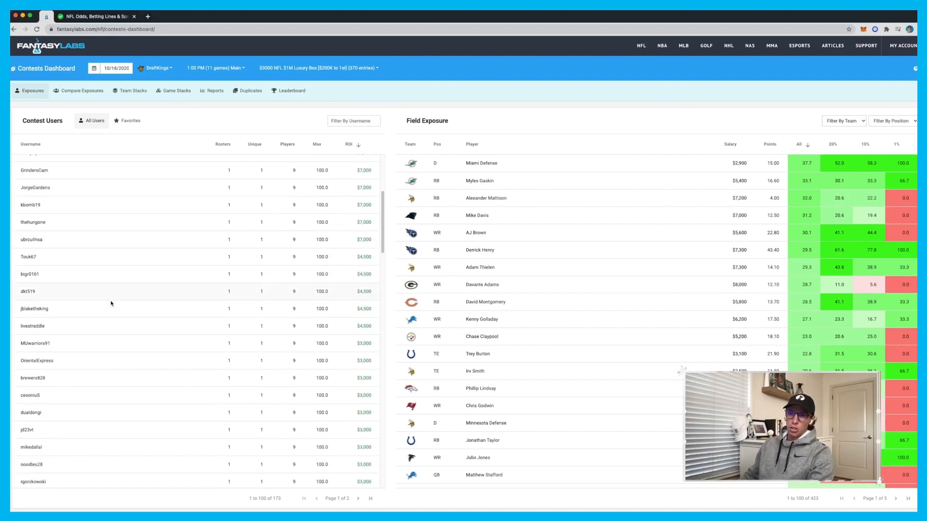
pyautogui.scroll(-3)
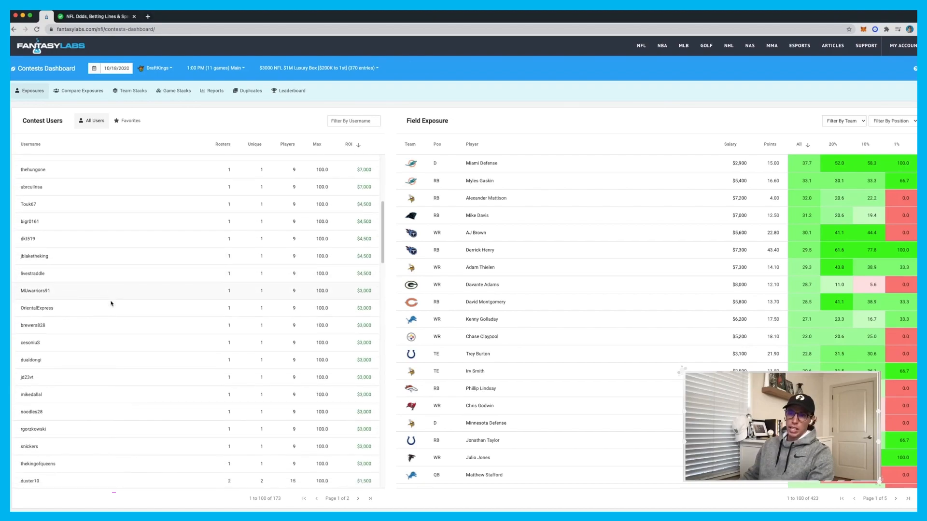
pyautogui.scroll(-3)
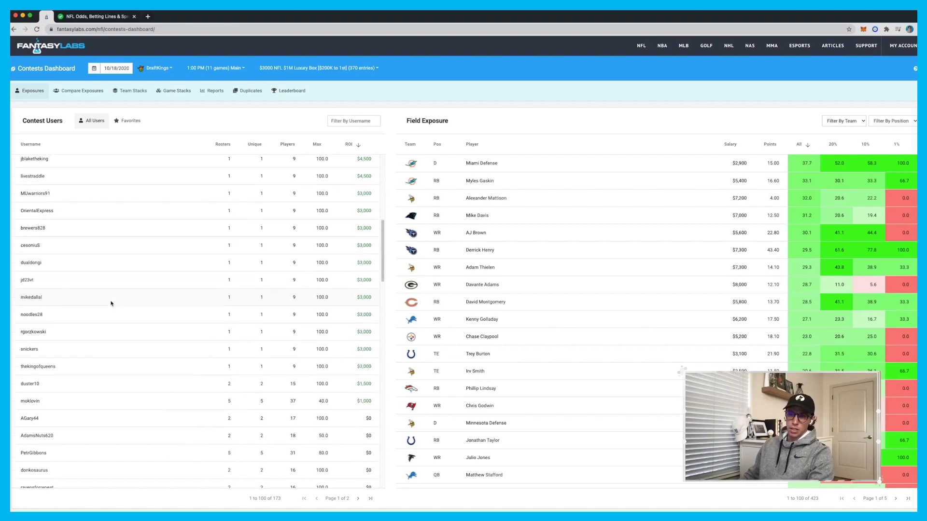
pyautogui.scroll(-3)
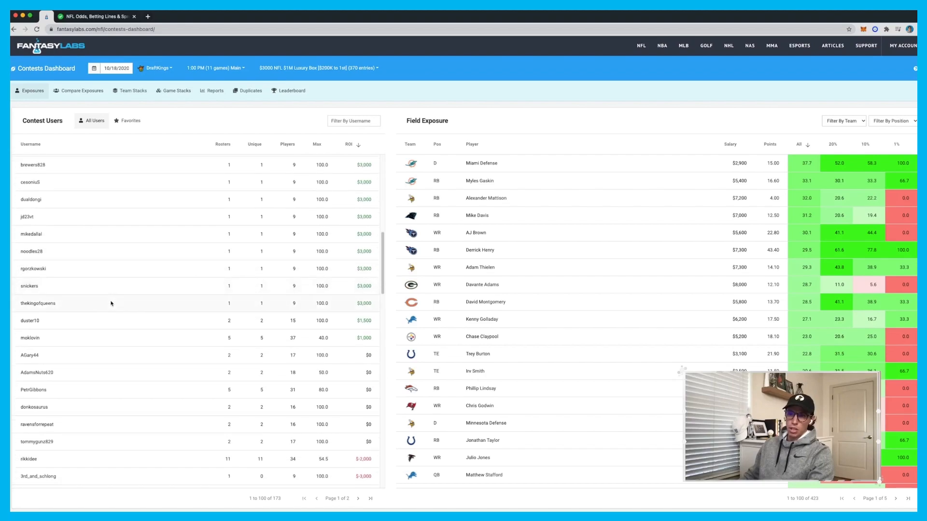
pyautogui.click(33, 390)
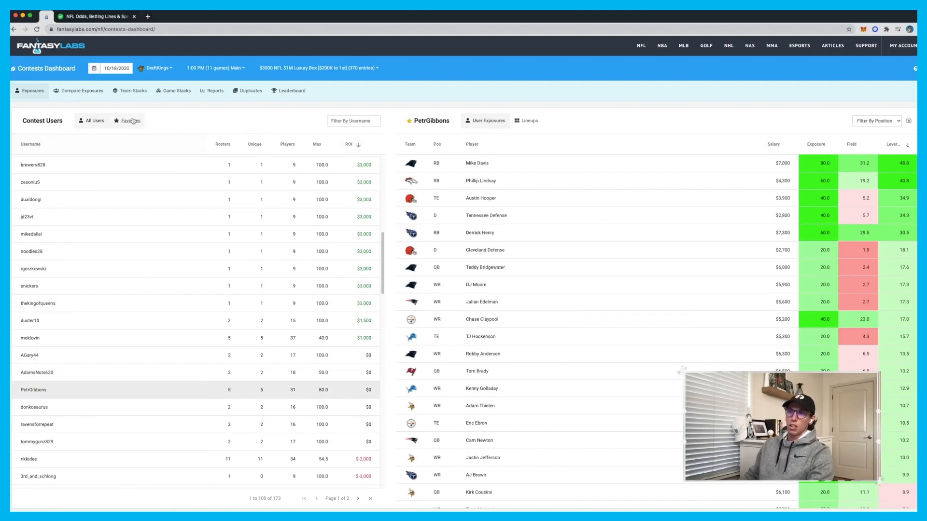
pyautogui.click(130, 121)
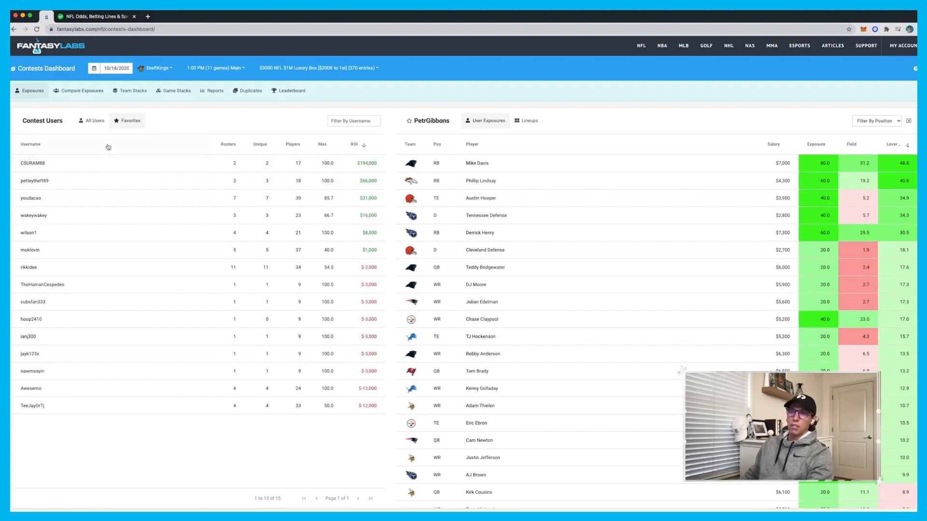
# Step: Lay out the 15 favorited users' player exposures side by side against the field
pyautogui.click(82, 90)
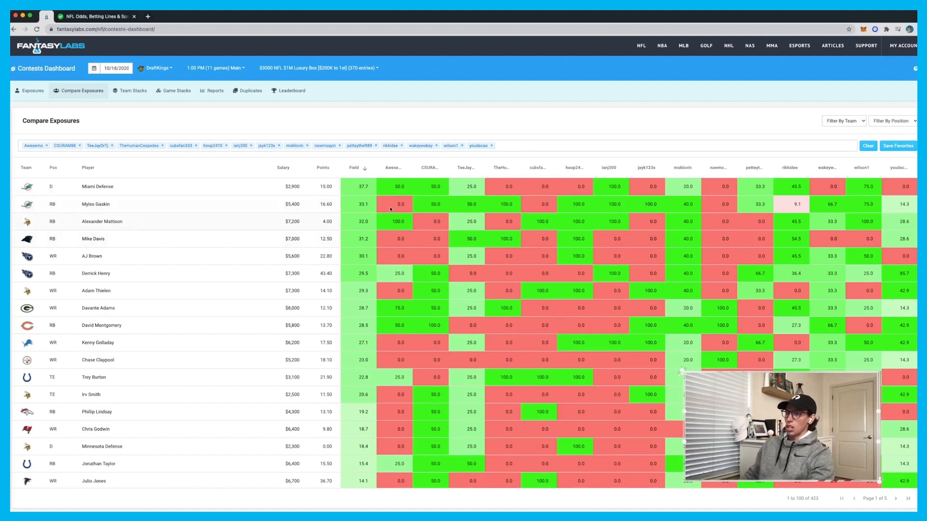
pyautogui.moveTo(440, 231)
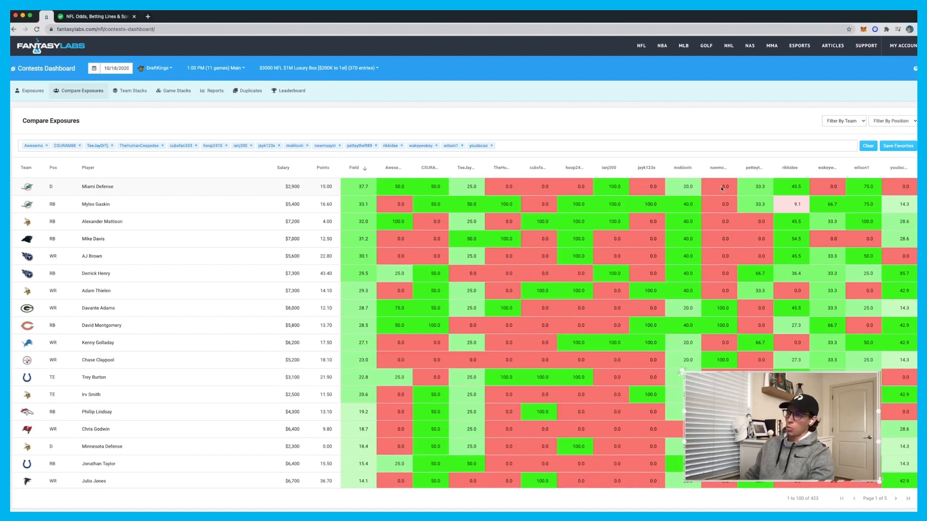
pyautogui.moveTo(370, 204)
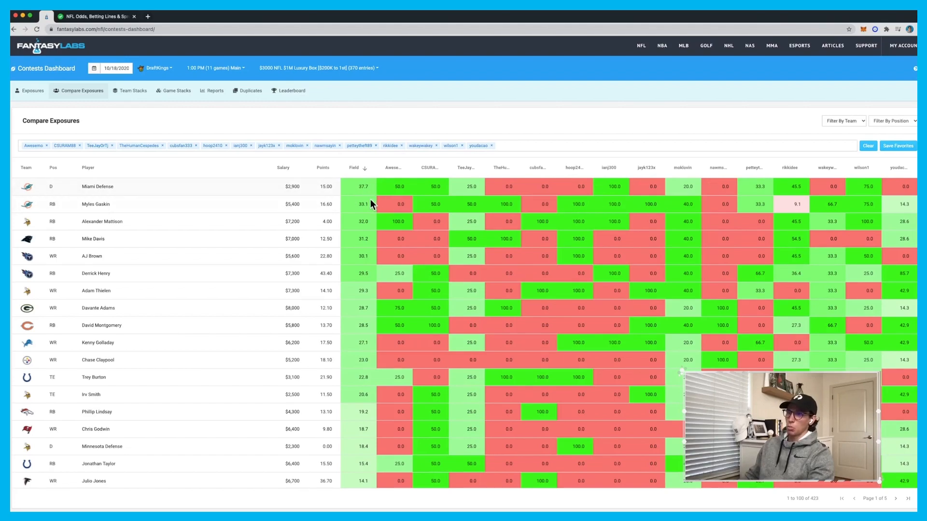
pyautogui.moveTo(532, 208)
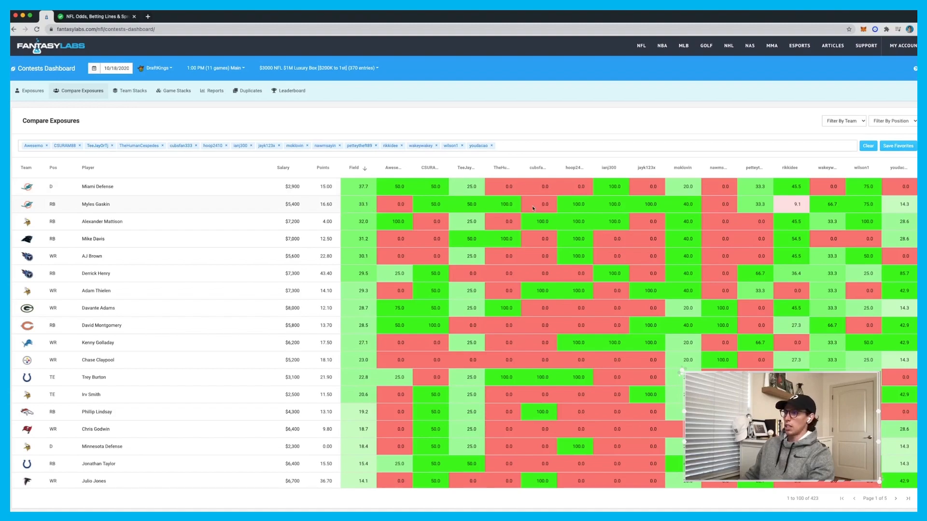
pyautogui.moveTo(290, 250)
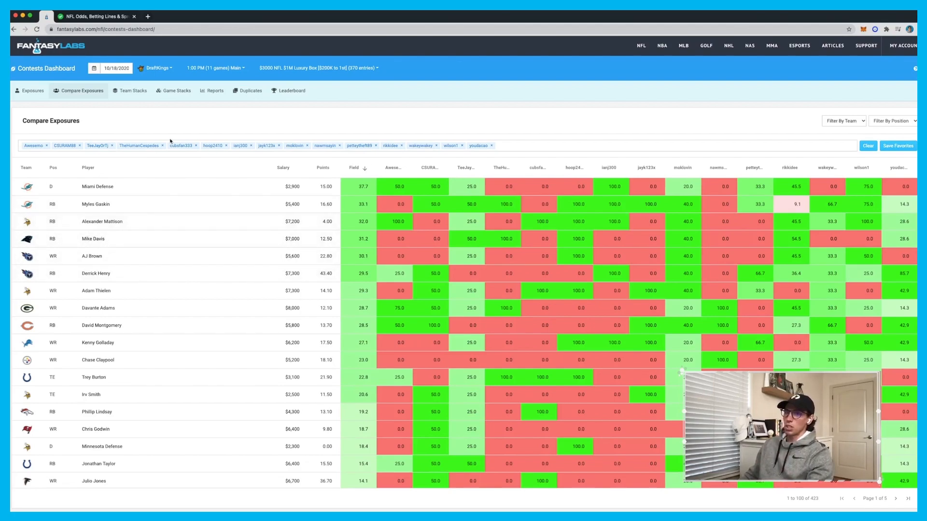
# Step: Show Luxury Box team stacks sorted by top-10% exposure, with Gaskin–Miami Defense leading
pyautogui.click(132, 90)
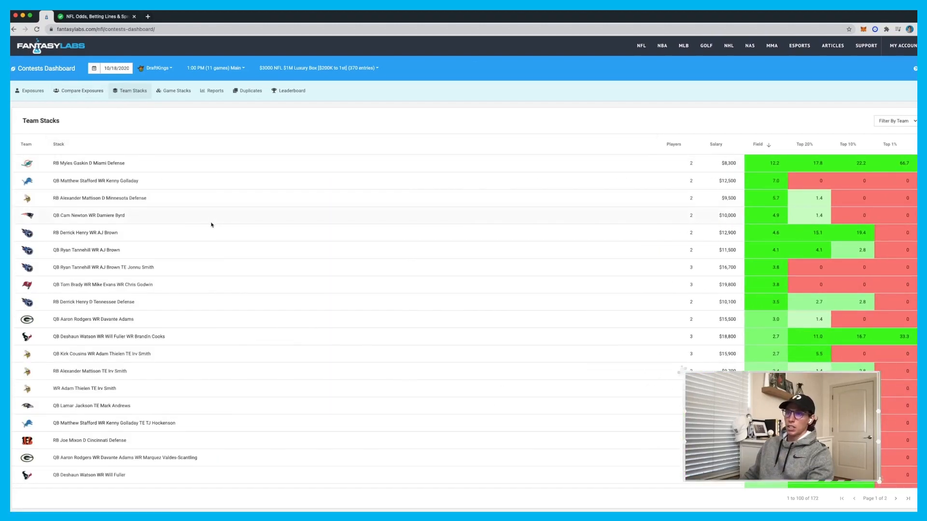
pyautogui.click(674, 145)
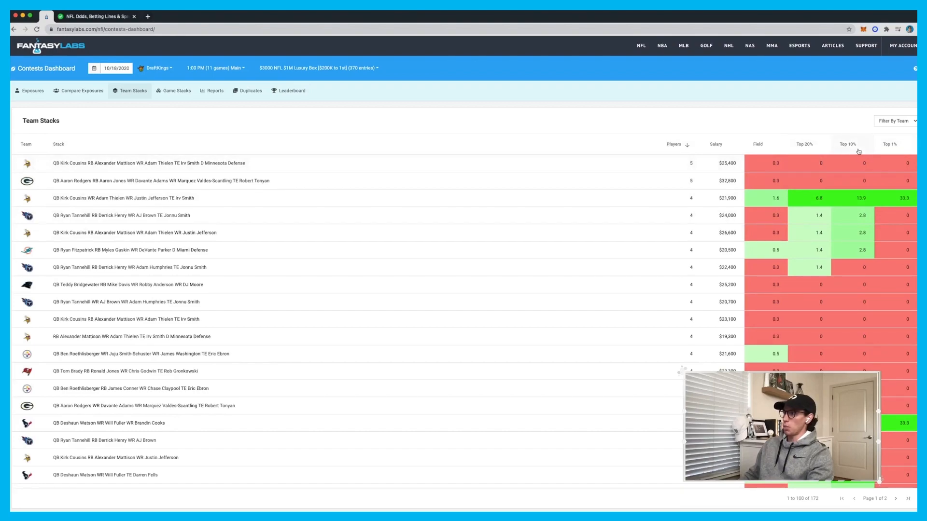
pyautogui.click(847, 144)
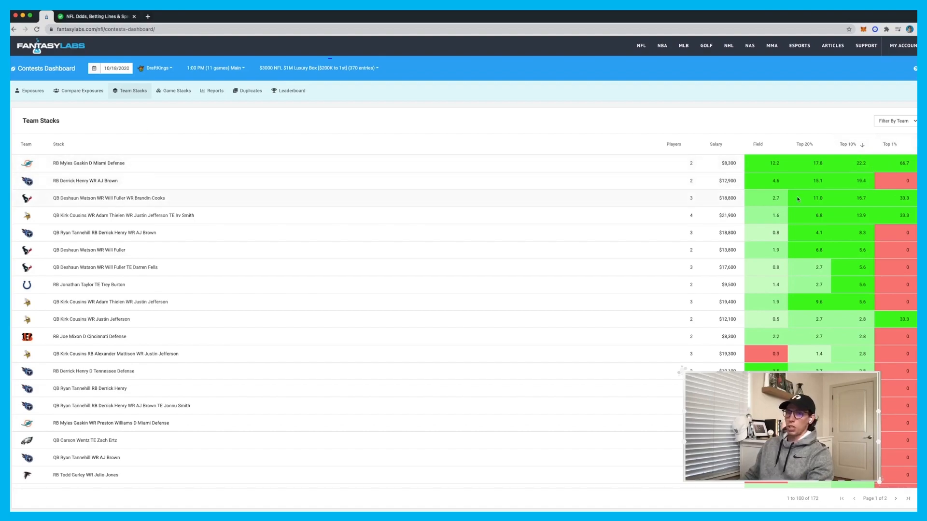
pyautogui.moveTo(735, 205)
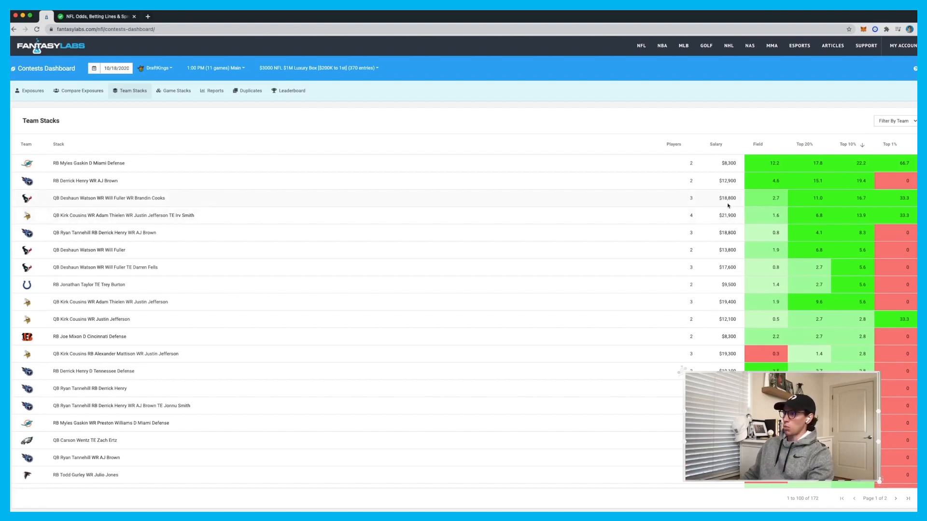
pyautogui.moveTo(648, 207)
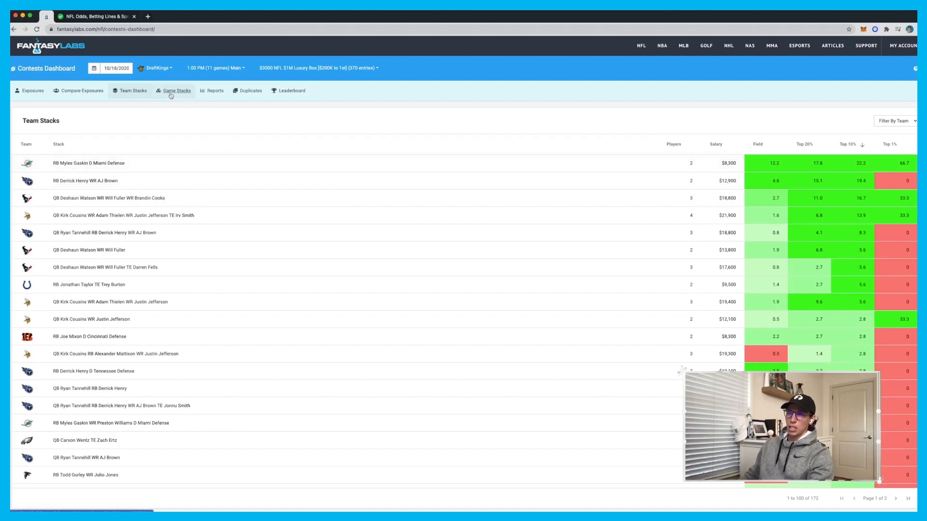
# Step: List game stacks by top-1% usage, with Cousins–Thielen–Jones–Jefferson–Smith (ATL @ MIN) first
pyautogui.click(176, 90)
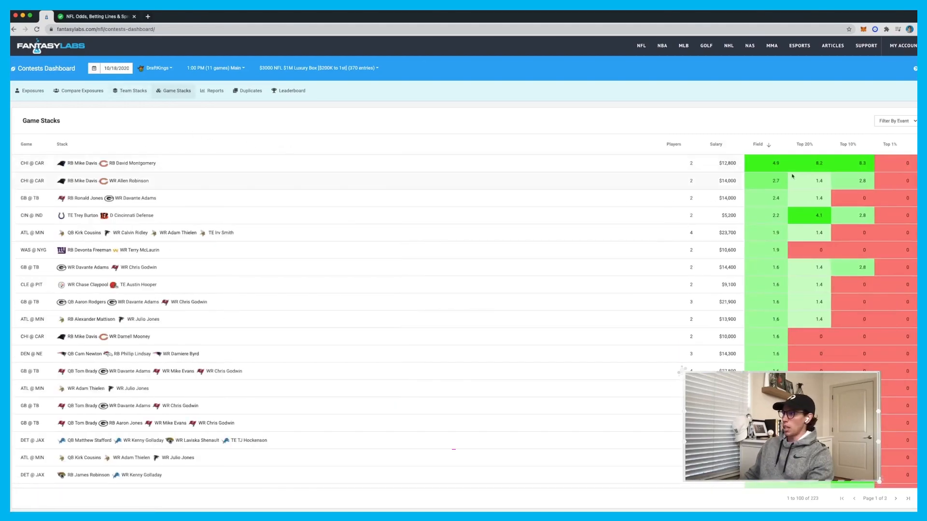
pyautogui.click(890, 144)
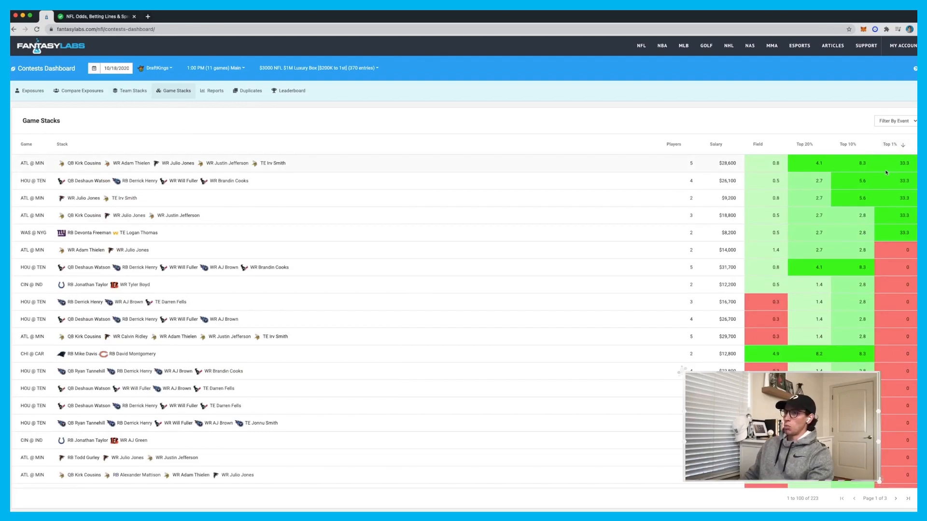
pyautogui.moveTo(667, 171)
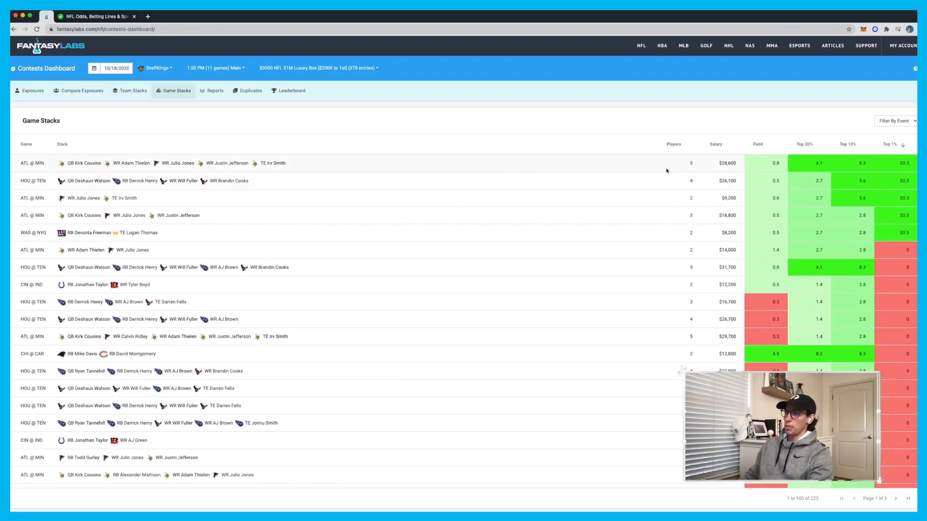
pyautogui.moveTo(685, 186)
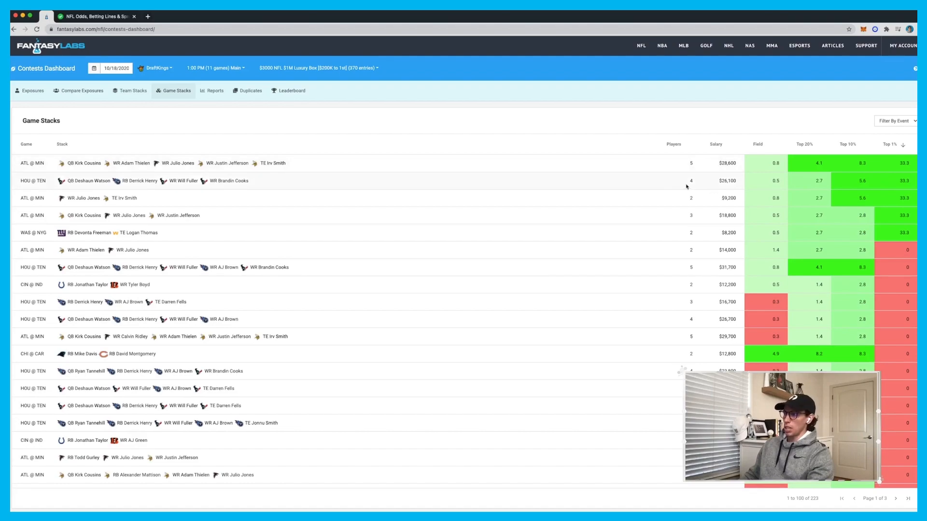
pyautogui.moveTo(693, 202)
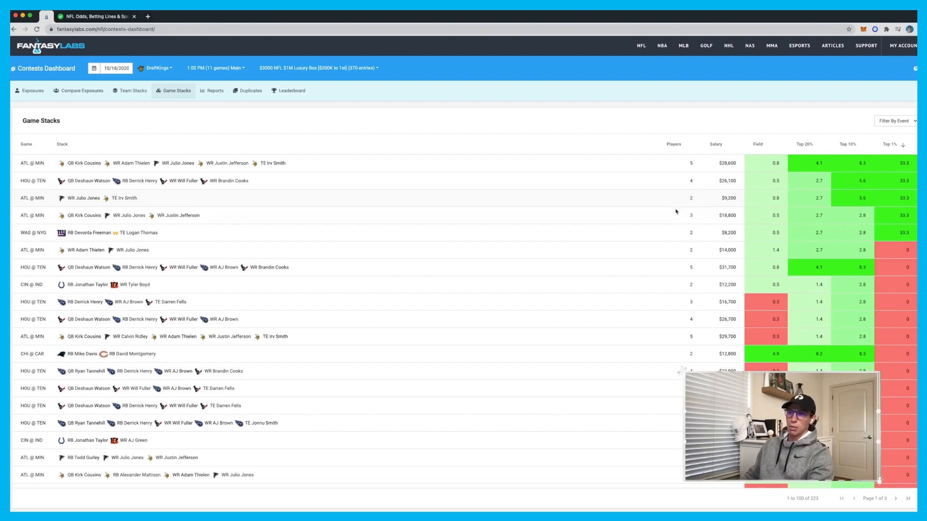
pyautogui.moveTo(700, 218)
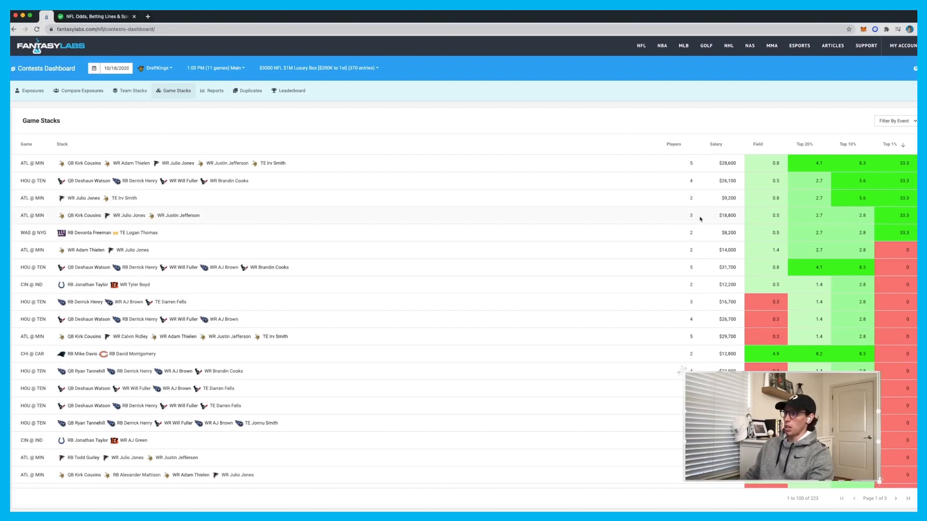
pyautogui.moveTo(688, 181)
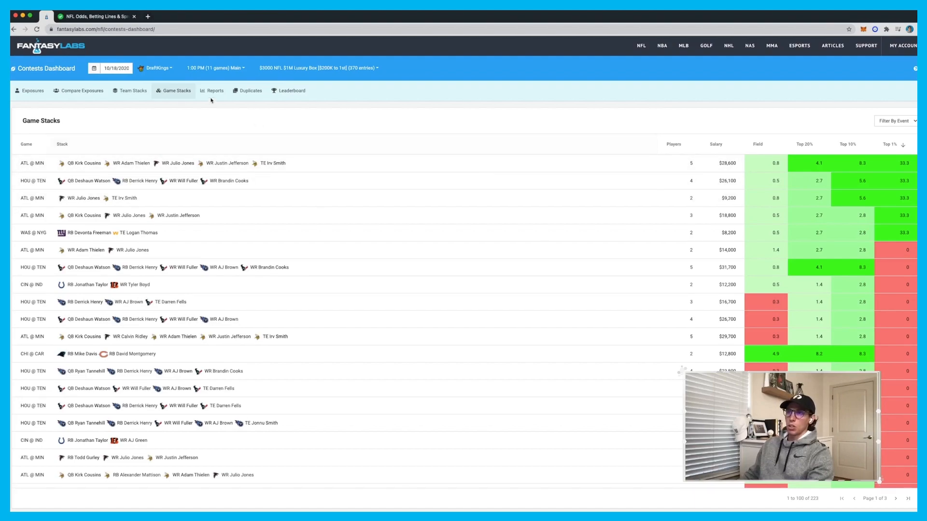
# Step: Show the Luxury Box salary, FLEX and home/visitor reports, briefly checking the 10/25/2020 slate
pyautogui.click(214, 90)
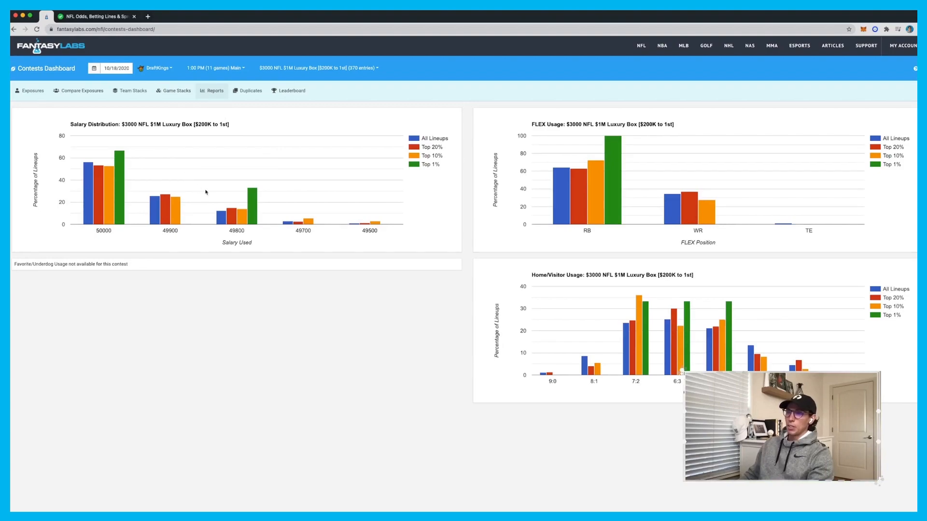
pyautogui.moveTo(281, 207)
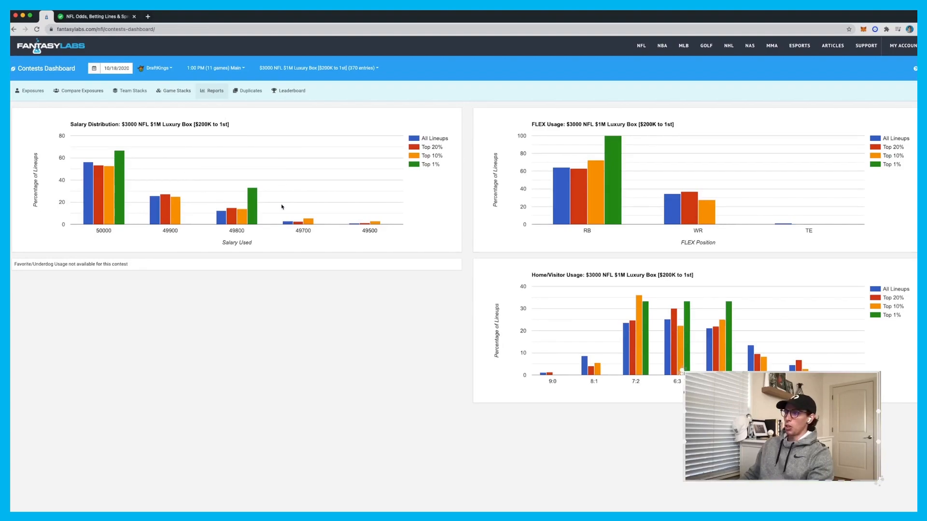
pyautogui.moveTo(351, 208)
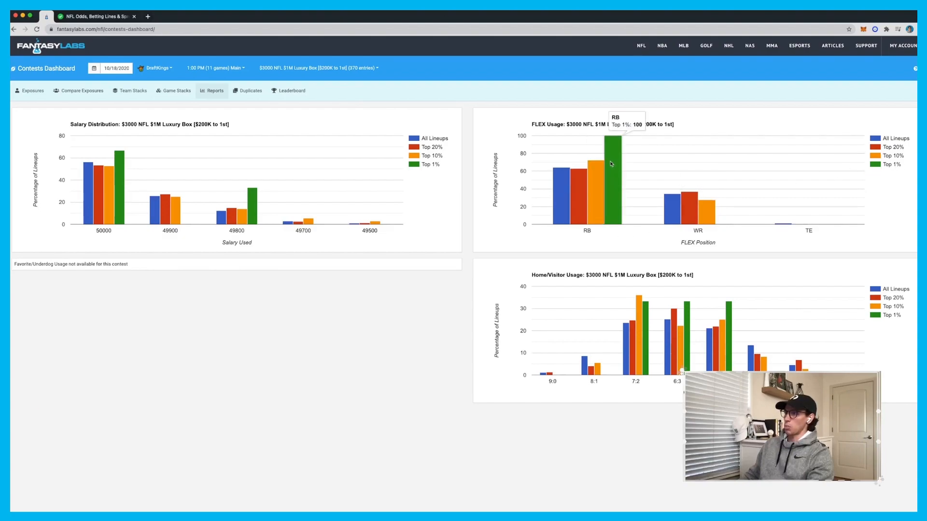
pyautogui.click(117, 68)
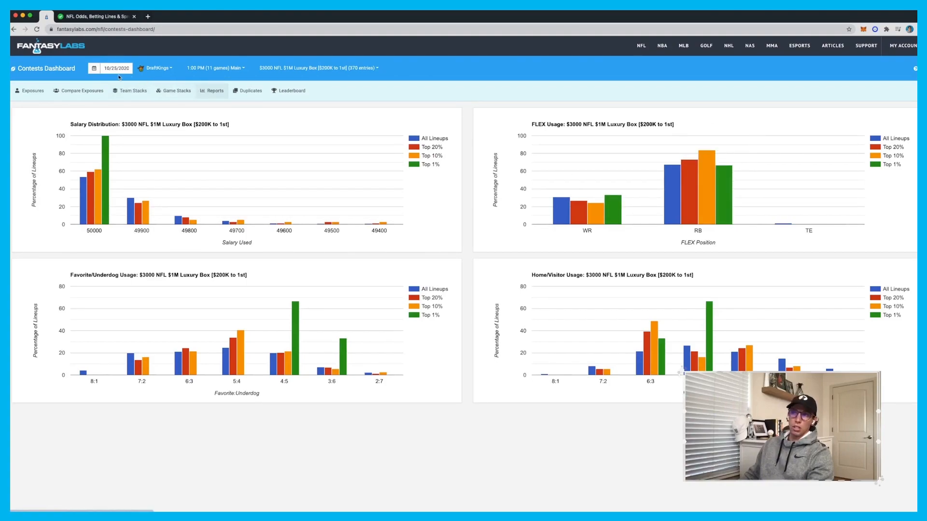
pyautogui.click(117, 67)
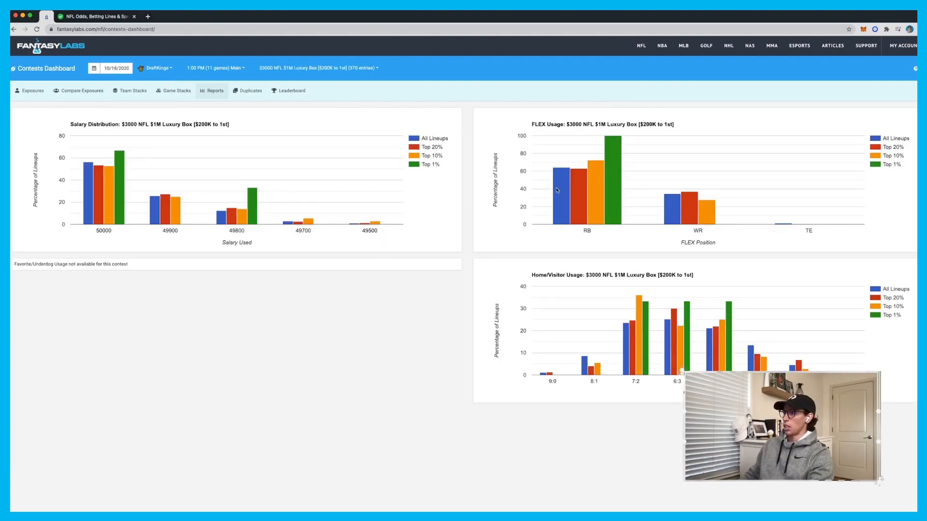
pyautogui.click(319, 68)
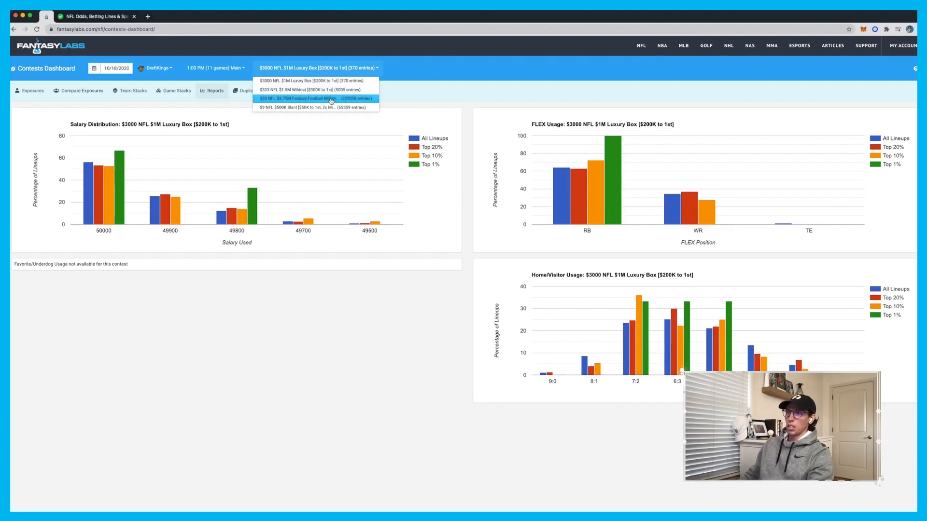
pyautogui.click(315, 98)
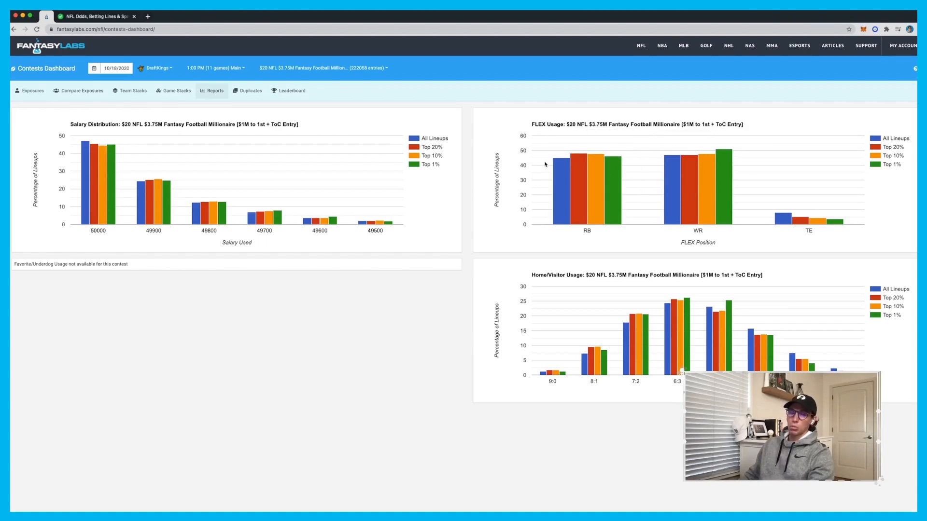
pyautogui.moveTo(546, 167)
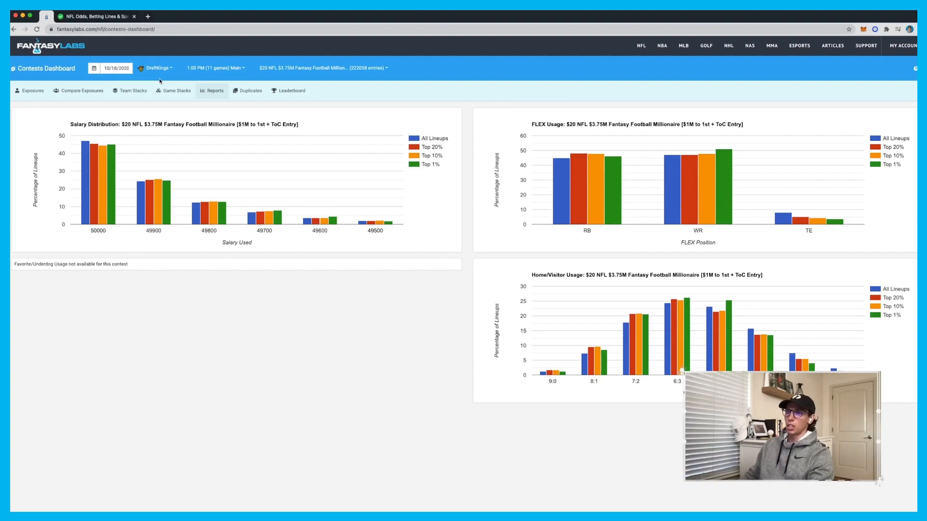
pyautogui.click(324, 68)
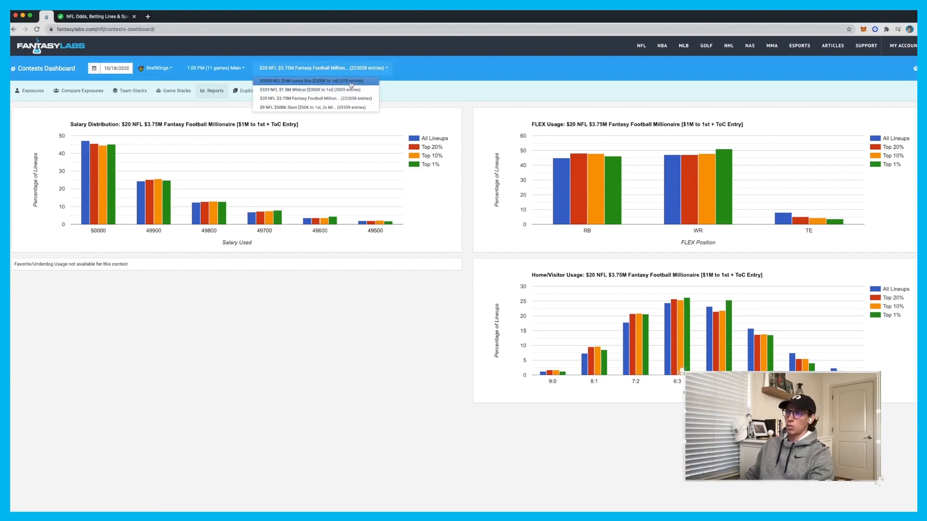
pyautogui.click(307, 80)
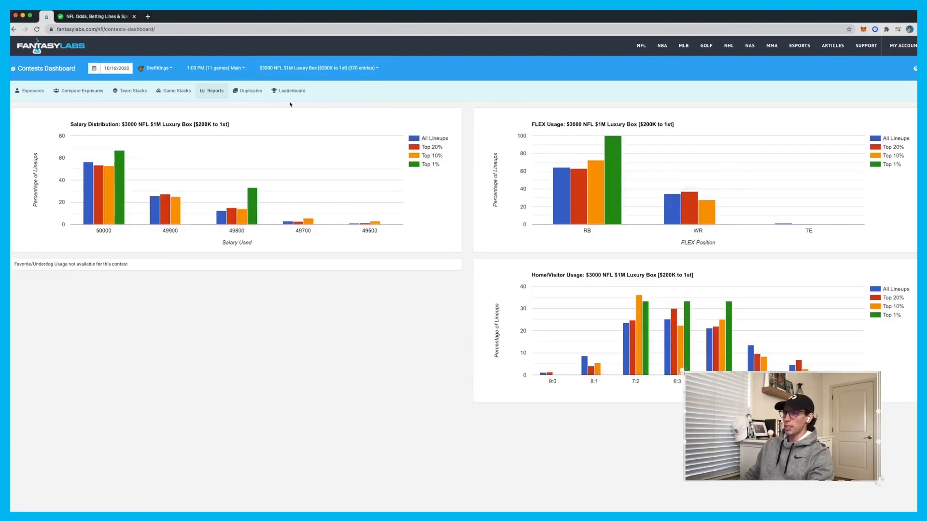
# Step: Check the Duplicates Report, then bring up the leaderboard with CSURAM88's winning lineup
pyautogui.click(250, 90)
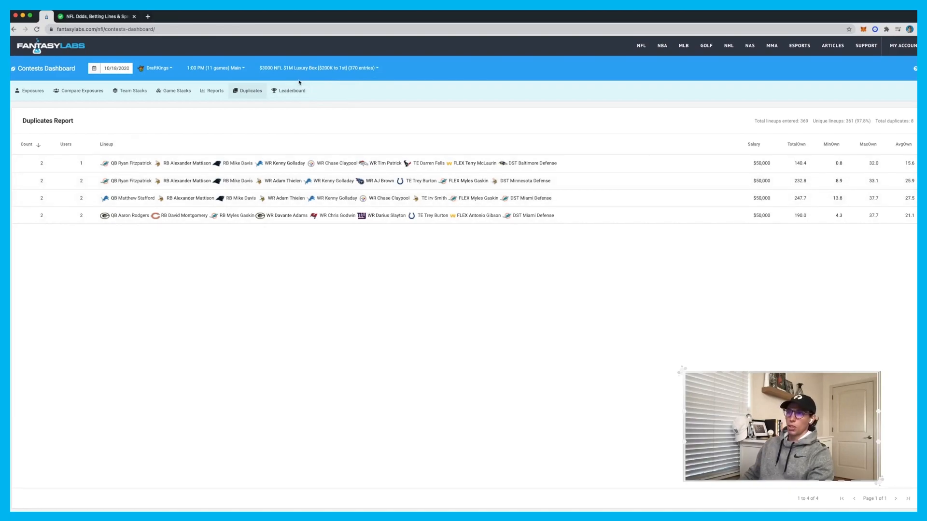
pyautogui.click(290, 91)
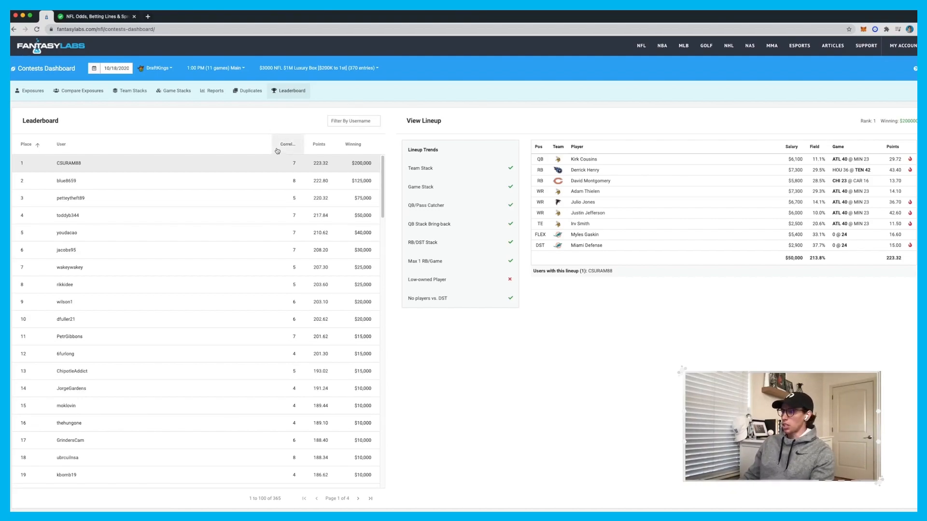
pyautogui.moveTo(287, 144)
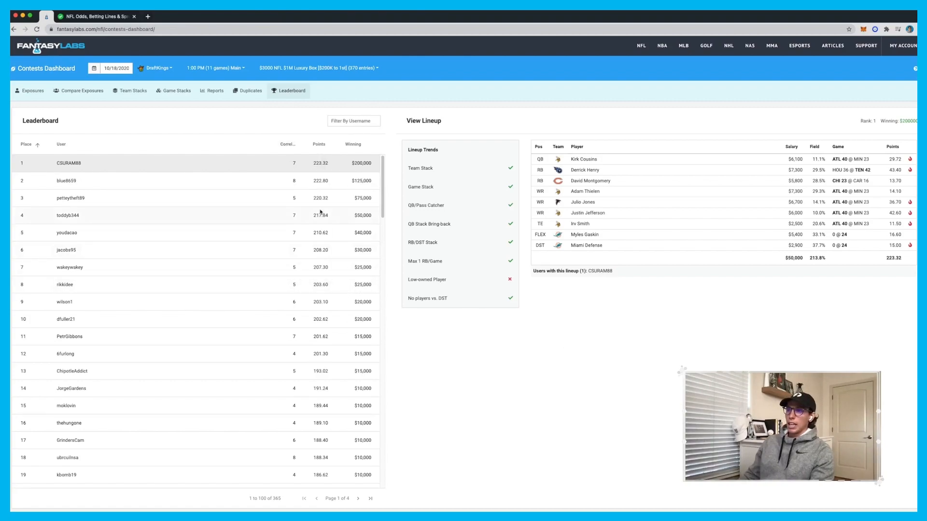
pyautogui.click(287, 145)
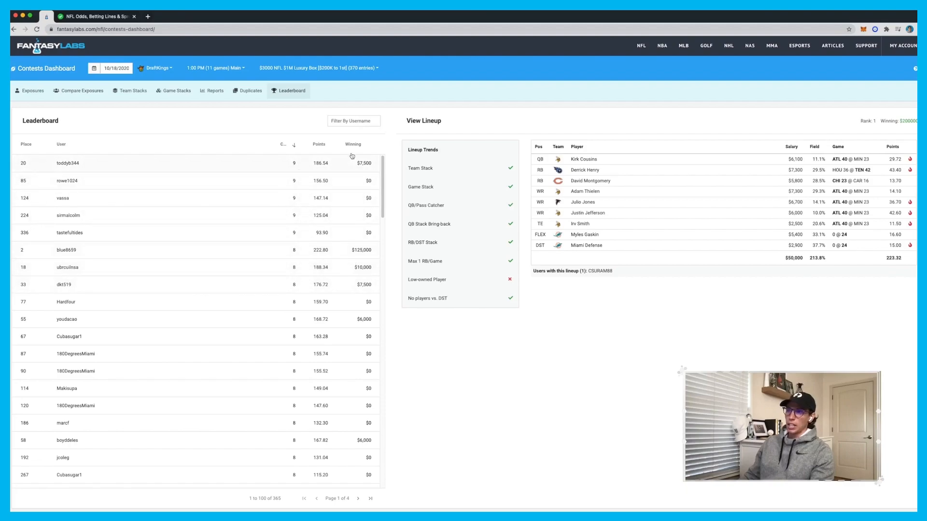
pyautogui.click(367, 144)
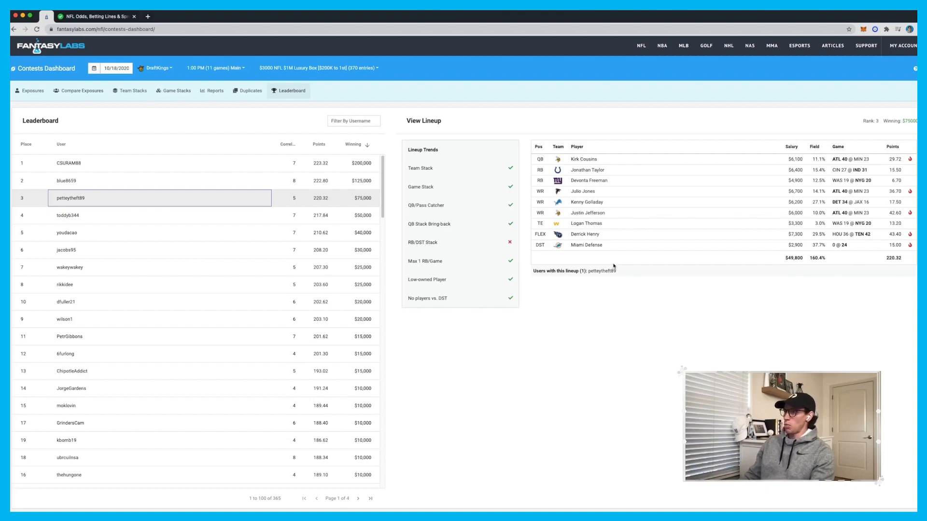
pyautogui.click(159, 163)
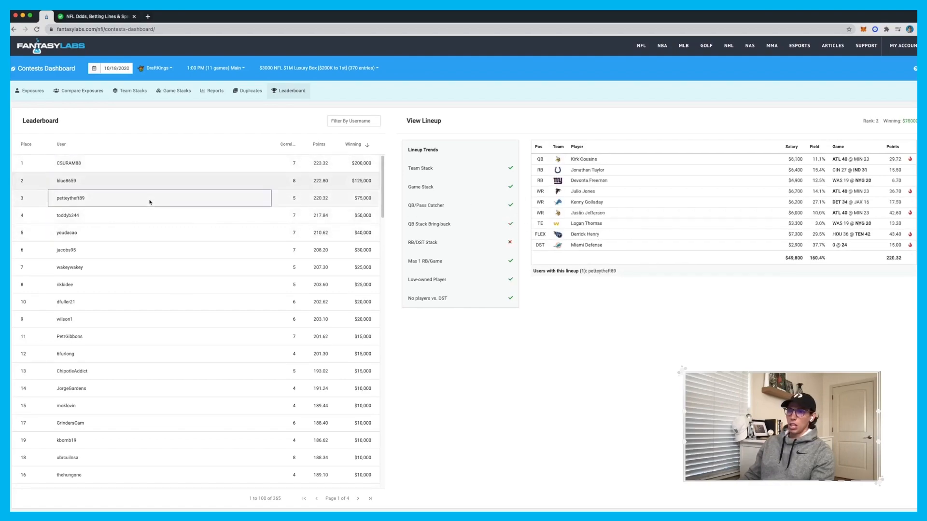
pyautogui.click(160, 215)
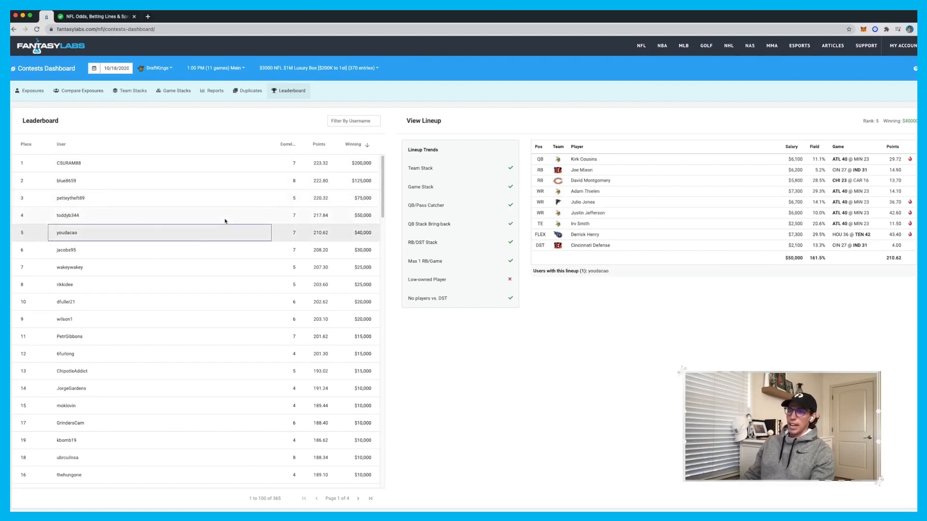
pyautogui.click(160, 215)
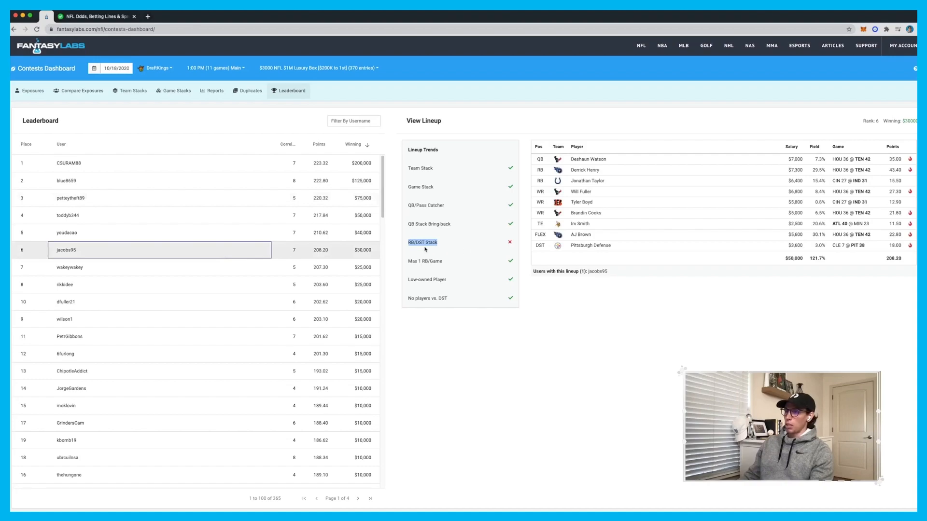
pyautogui.moveTo(187, 149)
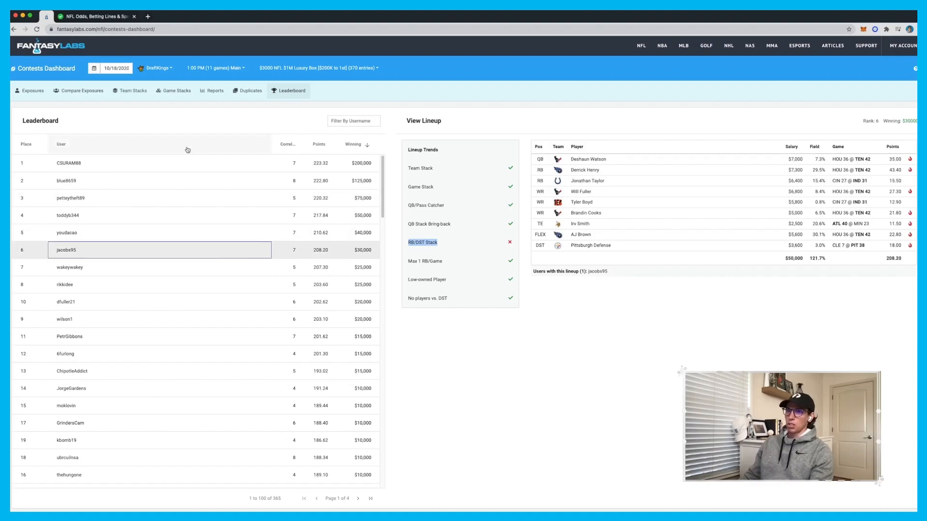
pyautogui.moveTo(237, 180)
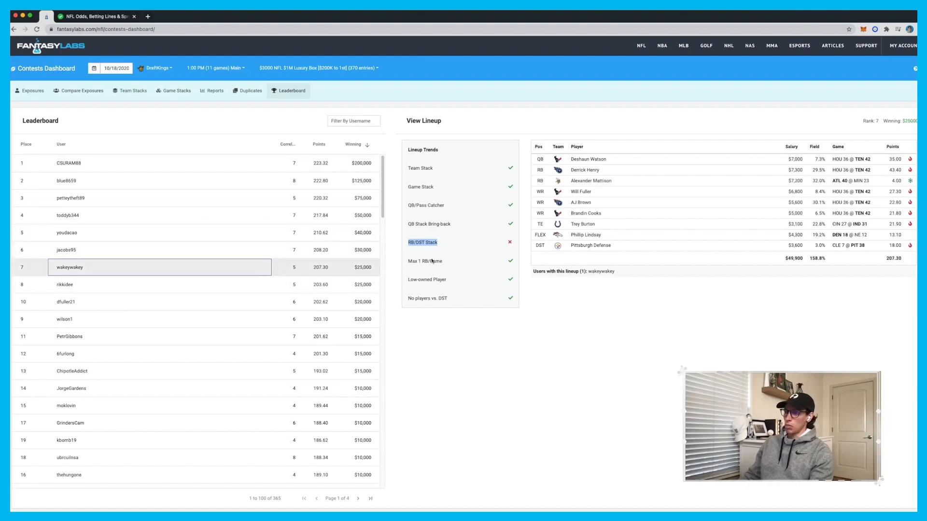
pyautogui.moveTo(334, 284)
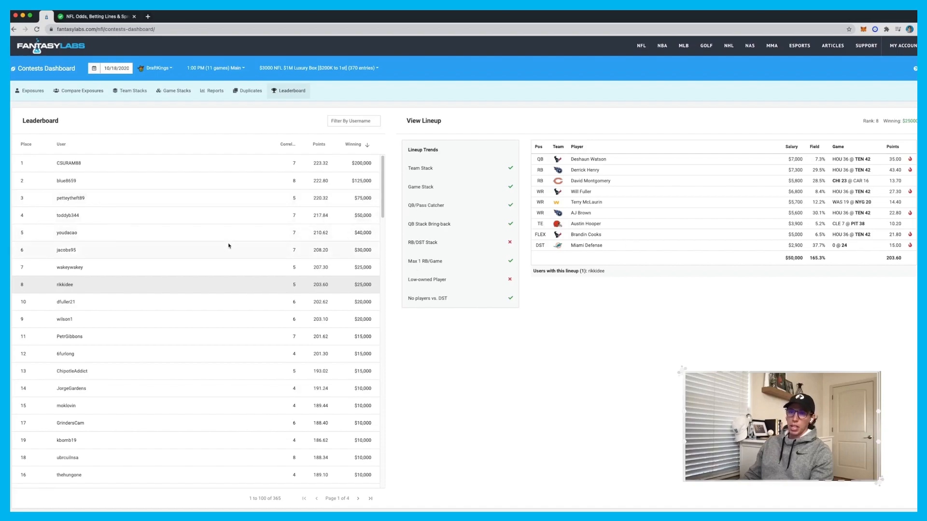
pyautogui.click(69, 267)
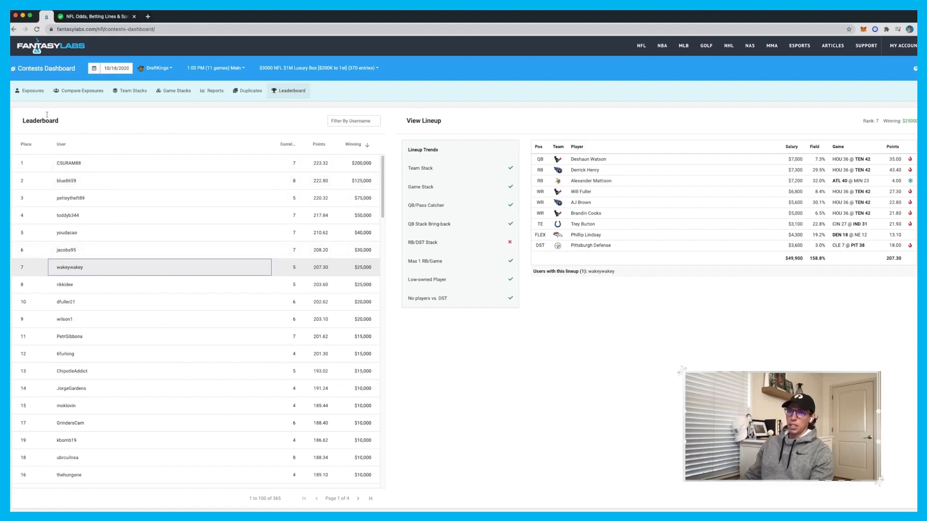
pyautogui.click(33, 90)
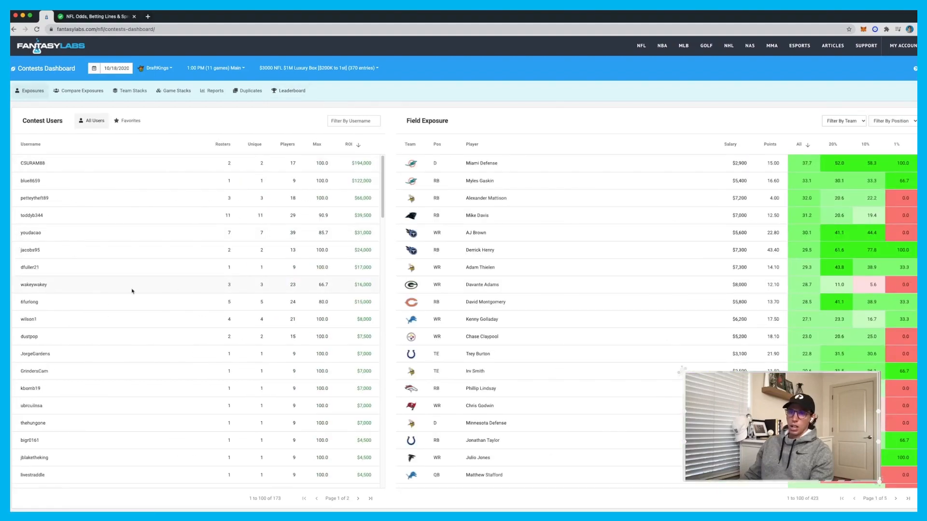
pyautogui.click(34, 284)
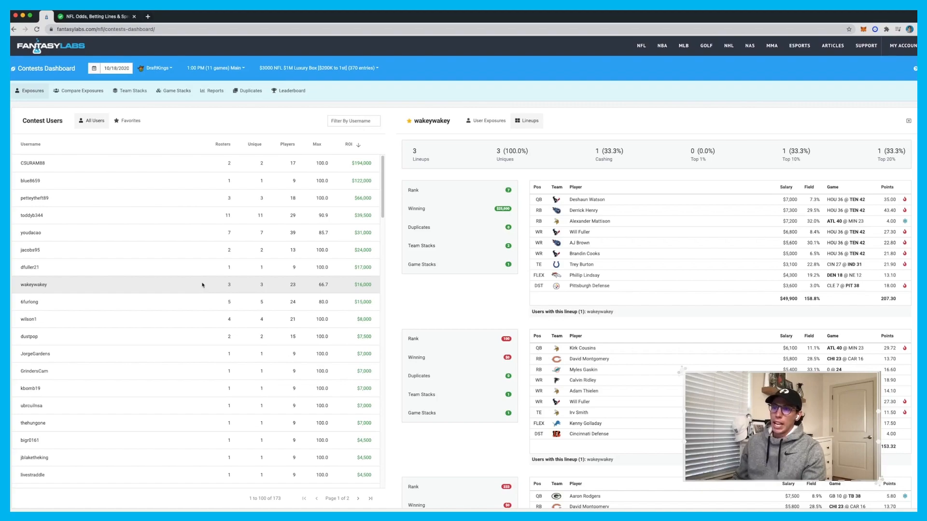
pyautogui.moveTo(272, 218)
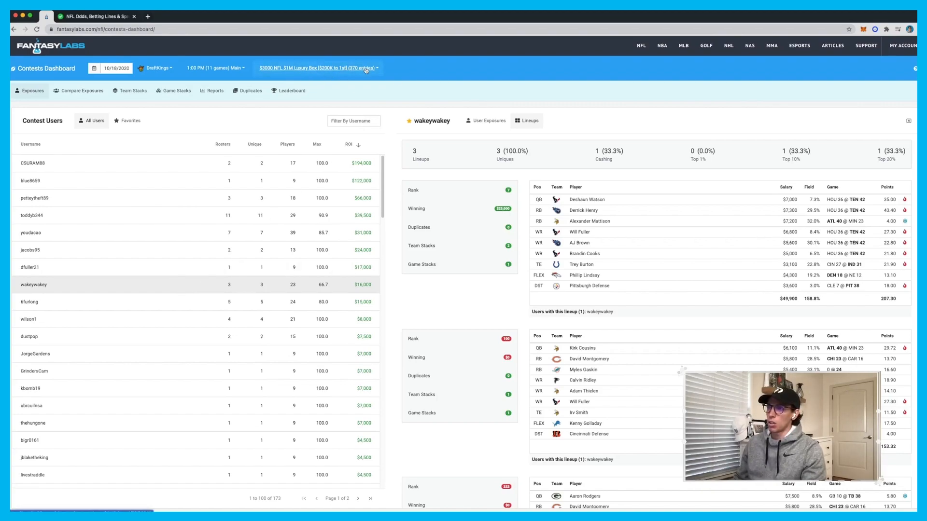
# Step: Switch to the $333 NFL $1.5M Wildcat contest and list only favorited users
pyautogui.click(317, 67)
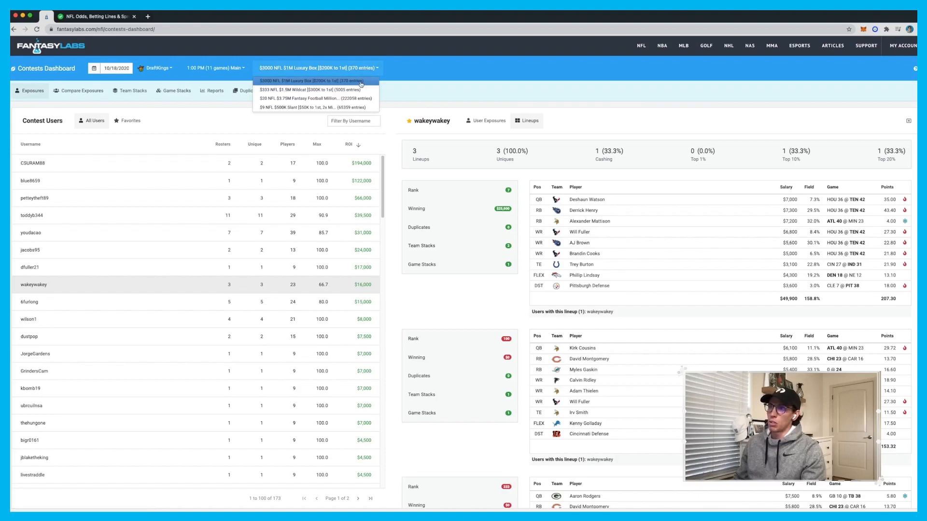
pyautogui.click(316, 90)
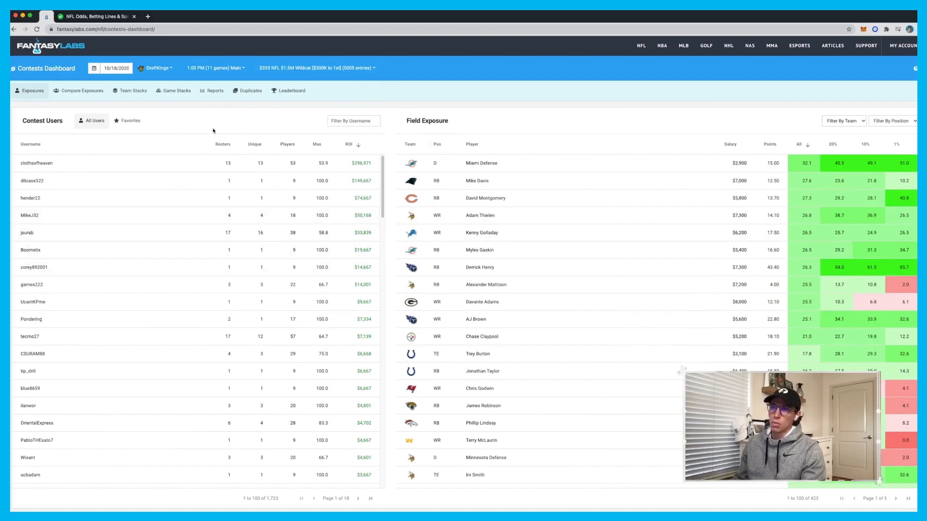
pyautogui.click(127, 121)
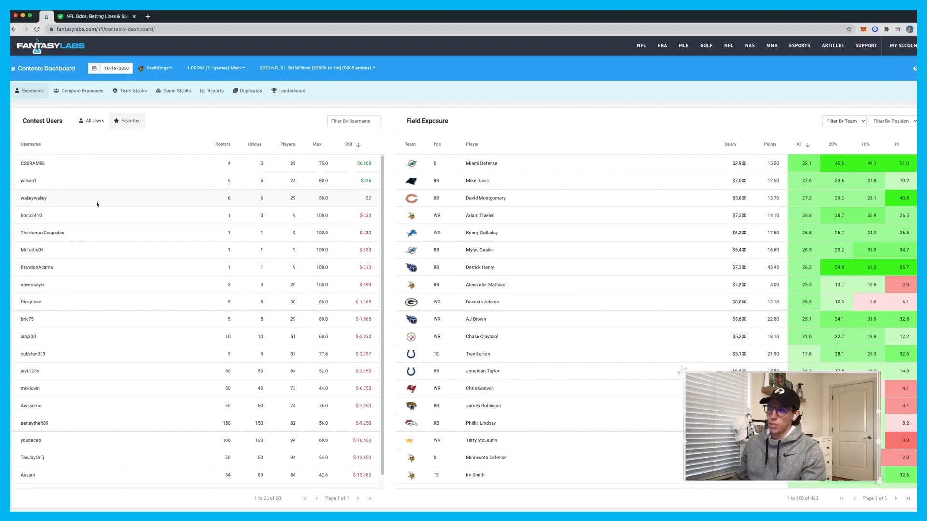
pyautogui.moveTo(130, 290)
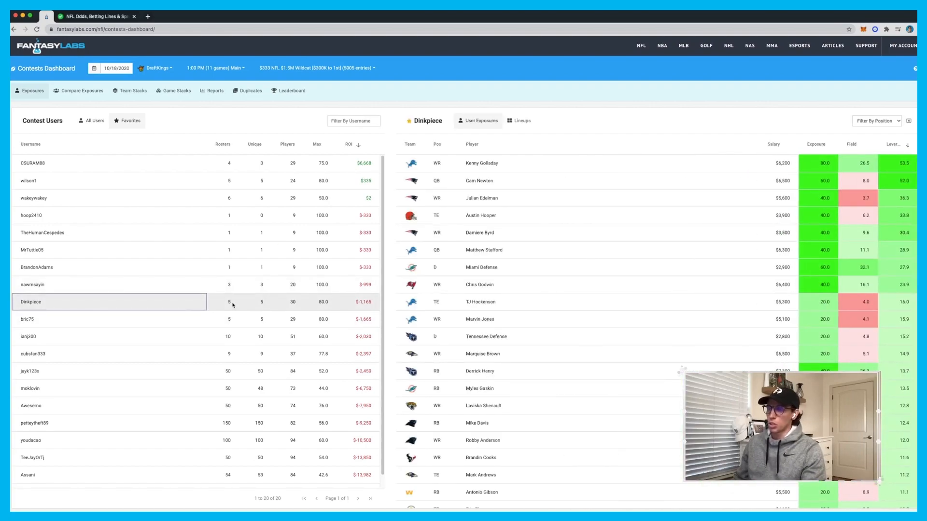
# Step: Open Dinkpiece's Lineups tab and scroll through all five Wildcat lineup cards
pyautogui.click(521, 121)
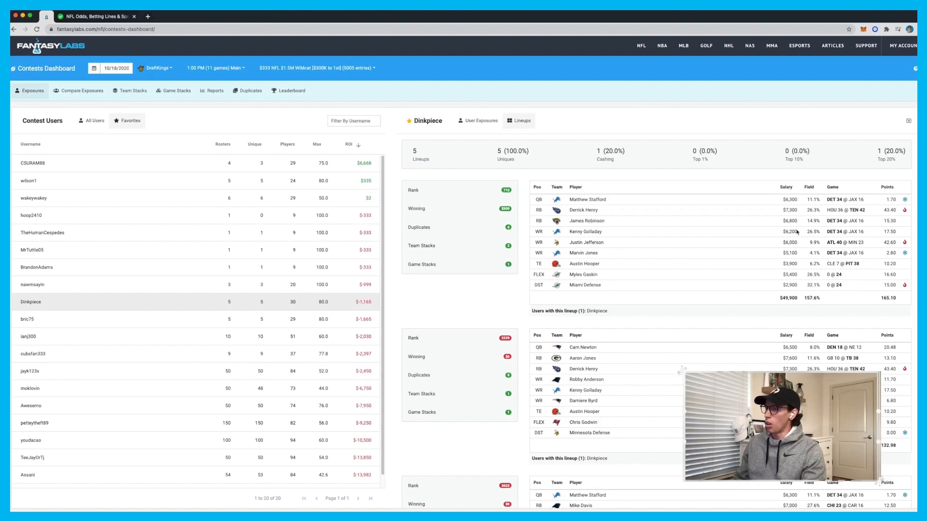
pyautogui.moveTo(663, 272)
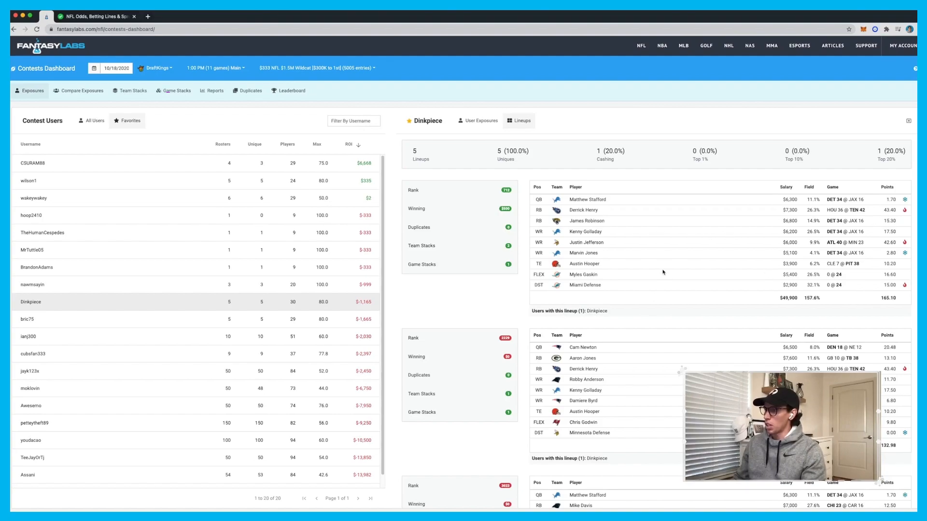
pyautogui.scroll(-3)
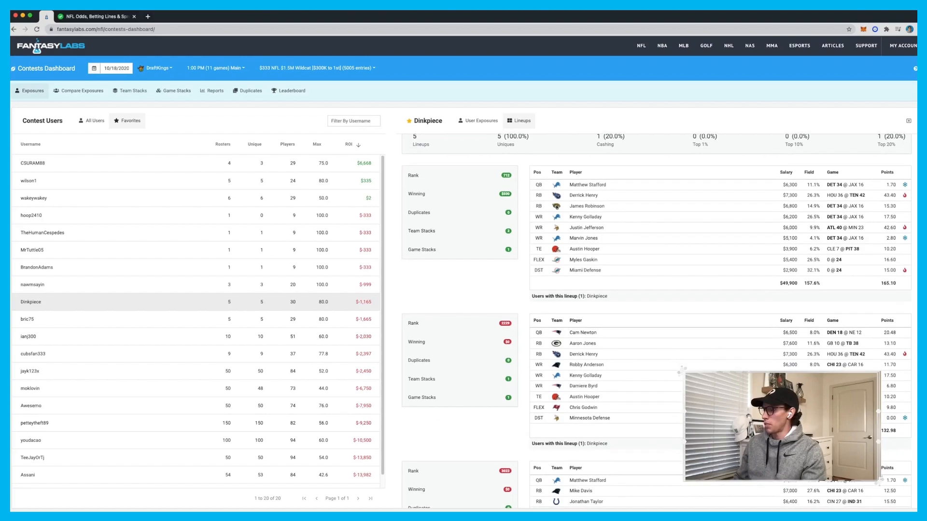
pyautogui.scroll(-3)
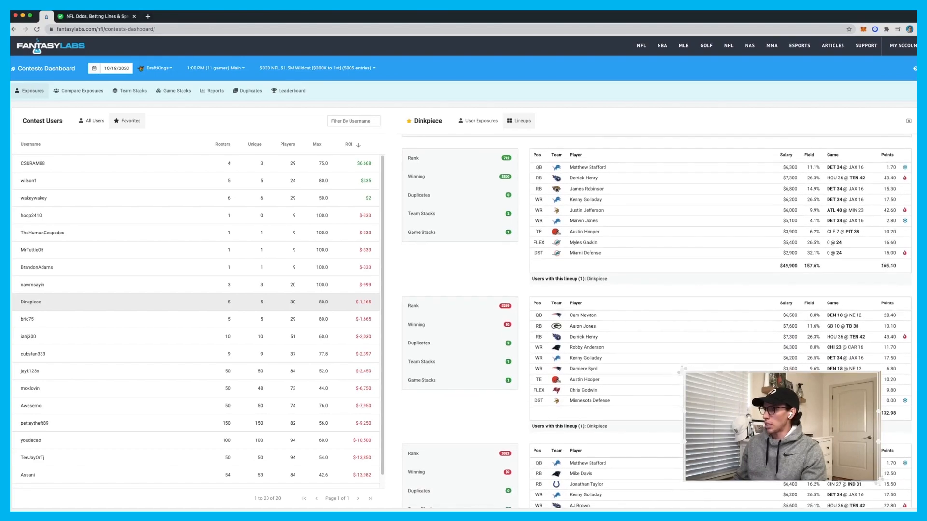
pyautogui.scroll(-3)
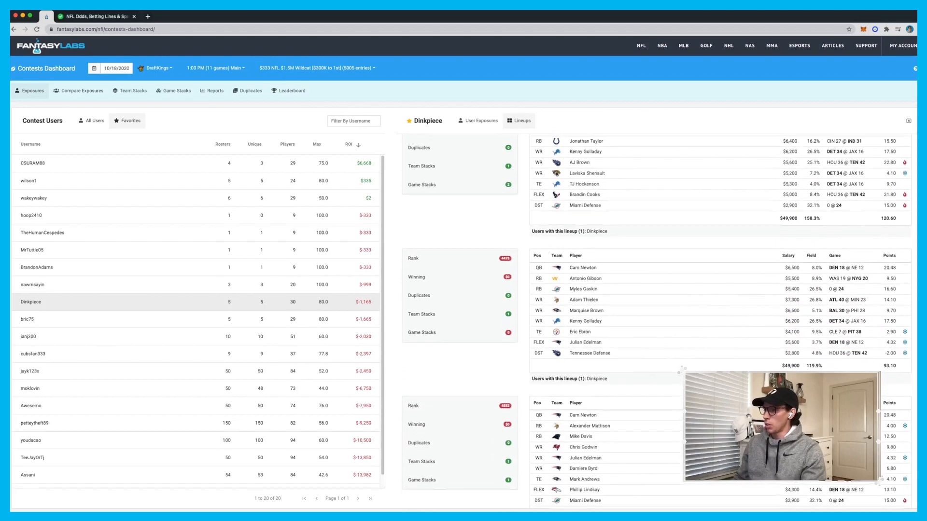
pyautogui.scroll(-3)
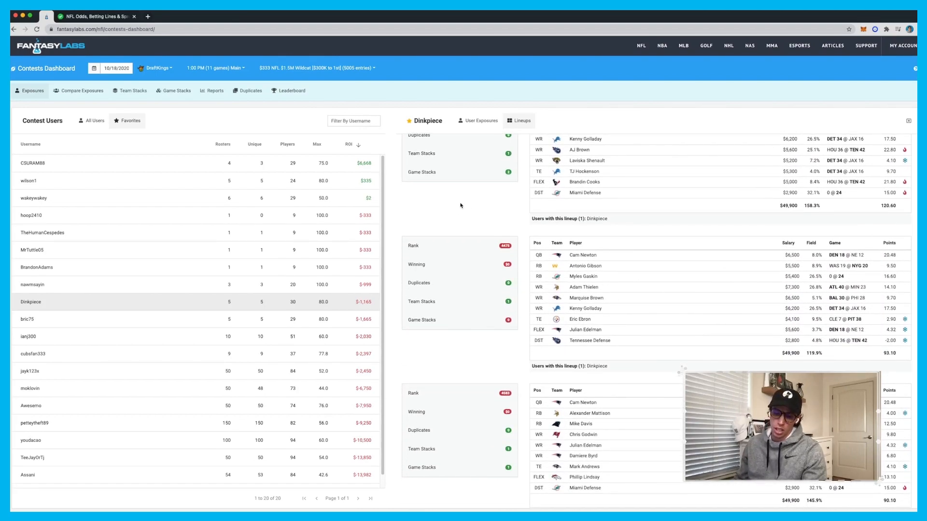
pyautogui.moveTo(443, 201)
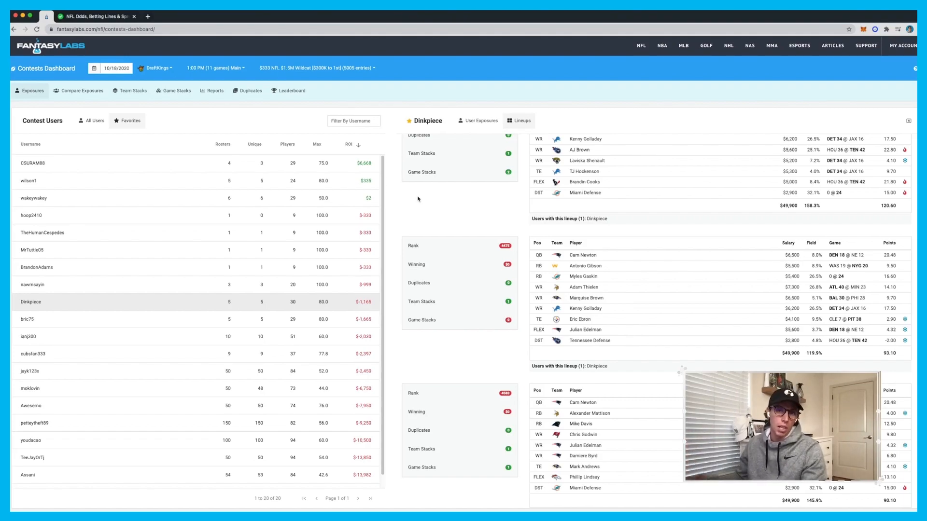
pyautogui.moveTo(297, 317)
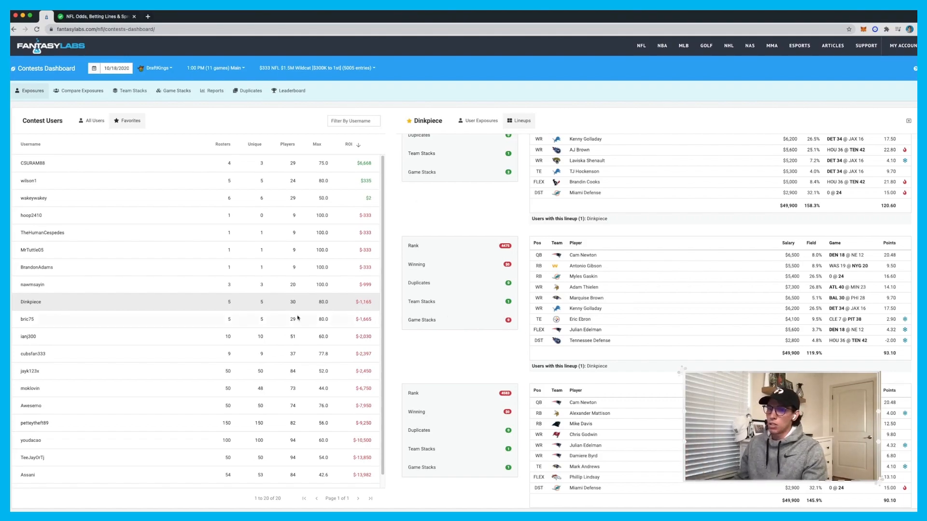
# Step: Select another favorited user and scroll through their Wildcat lineup cards one by one
pyautogui.click(28, 337)
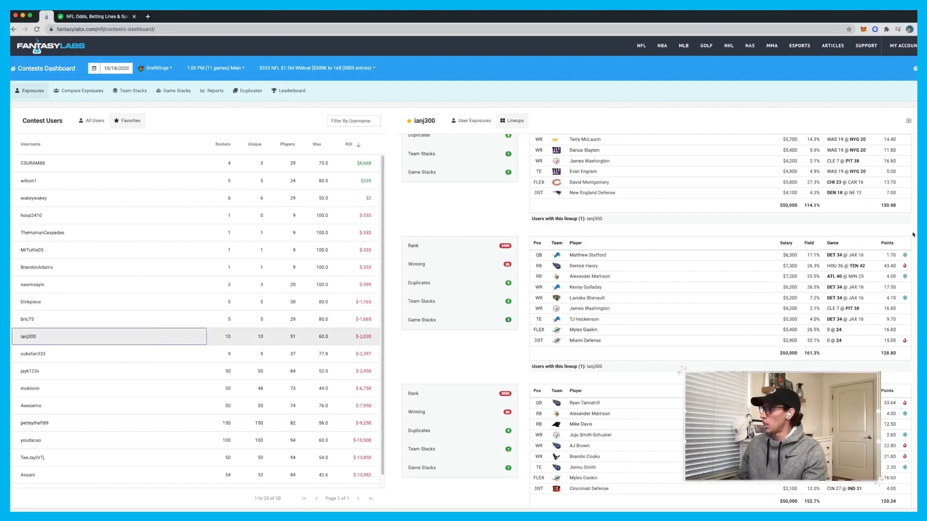
pyautogui.scroll(3)
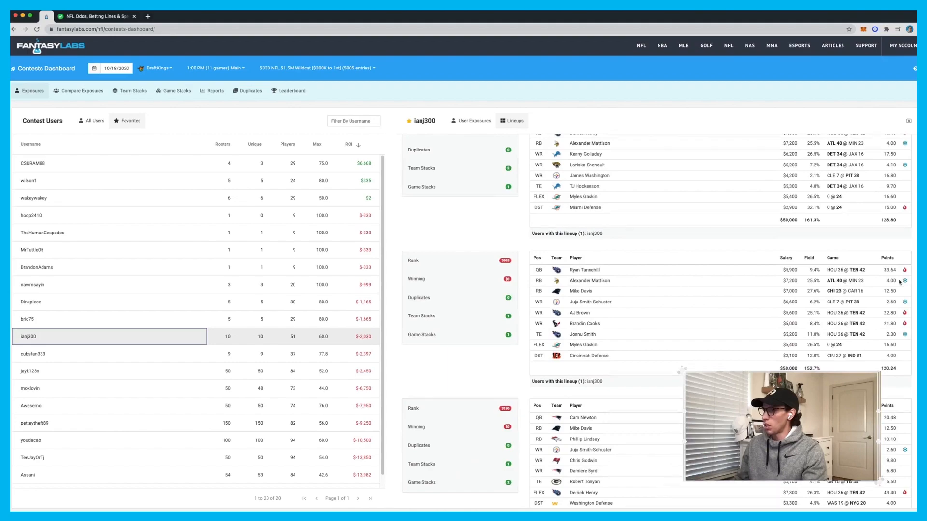
pyautogui.scroll(-3)
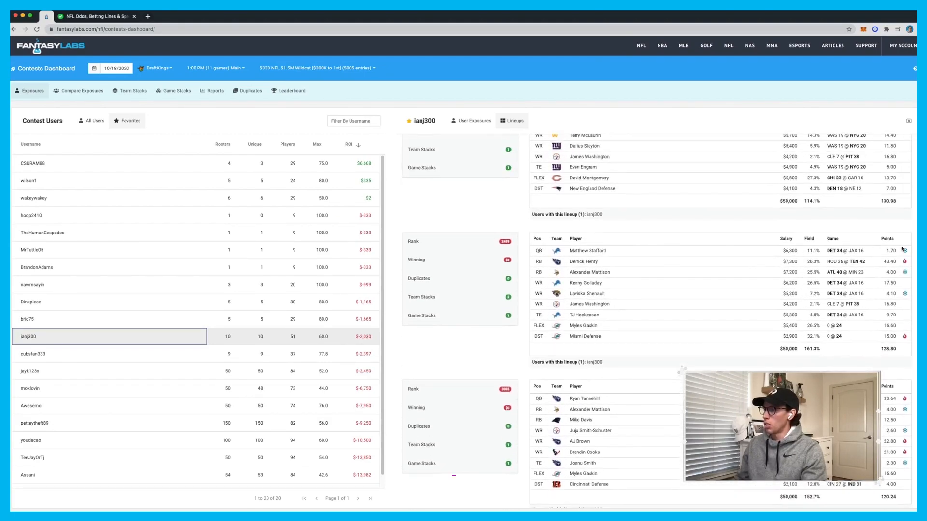
pyautogui.scroll(-3)
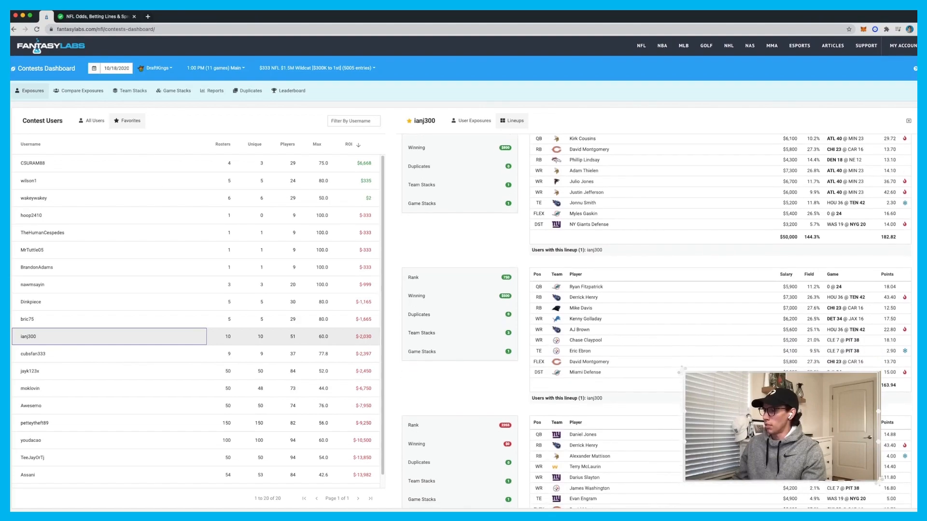
pyautogui.scroll(-3)
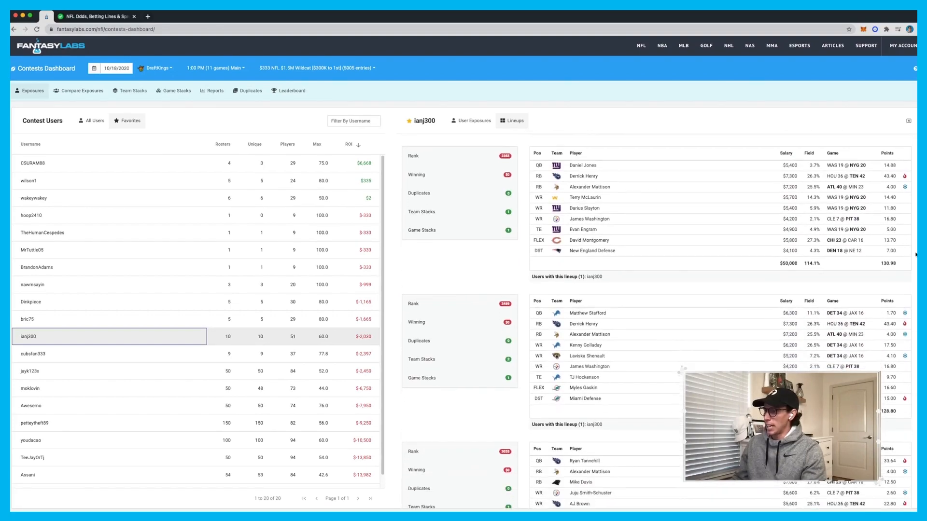
pyautogui.scroll(-3)
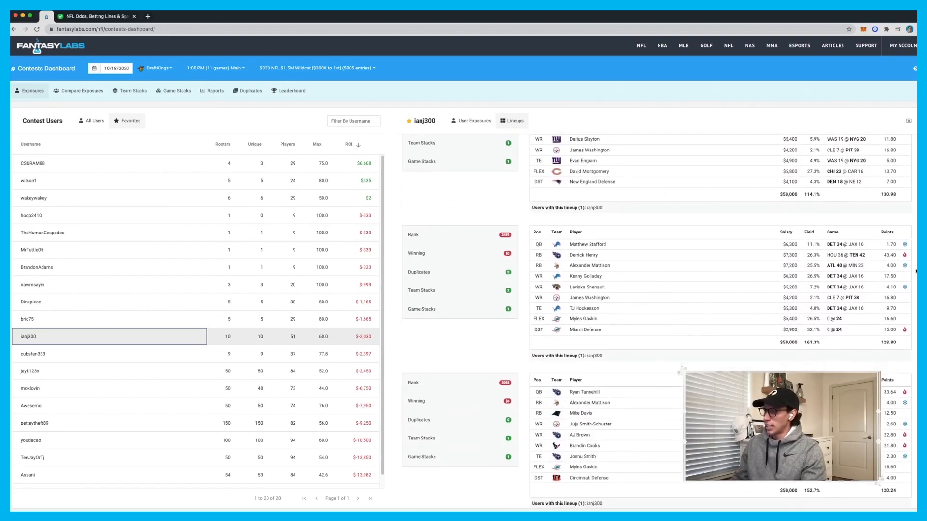
pyautogui.scroll(-3)
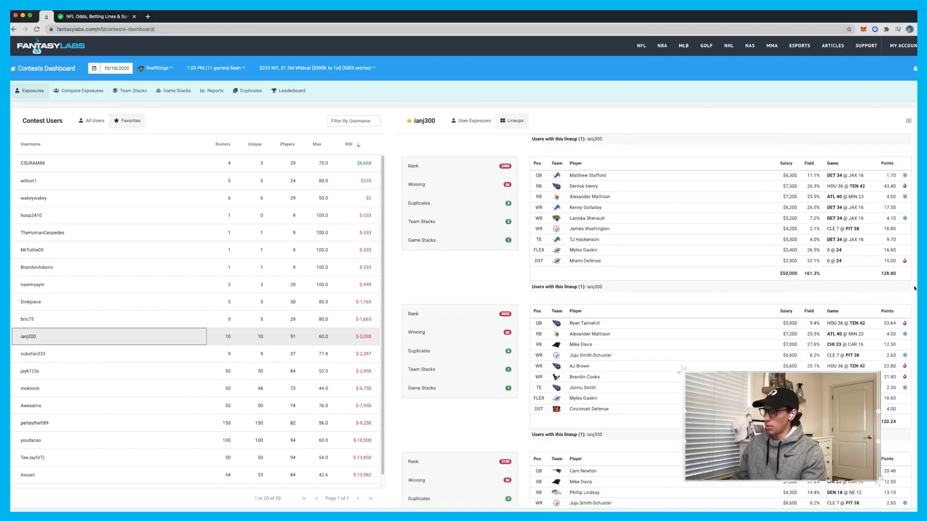
pyautogui.scroll(-3)
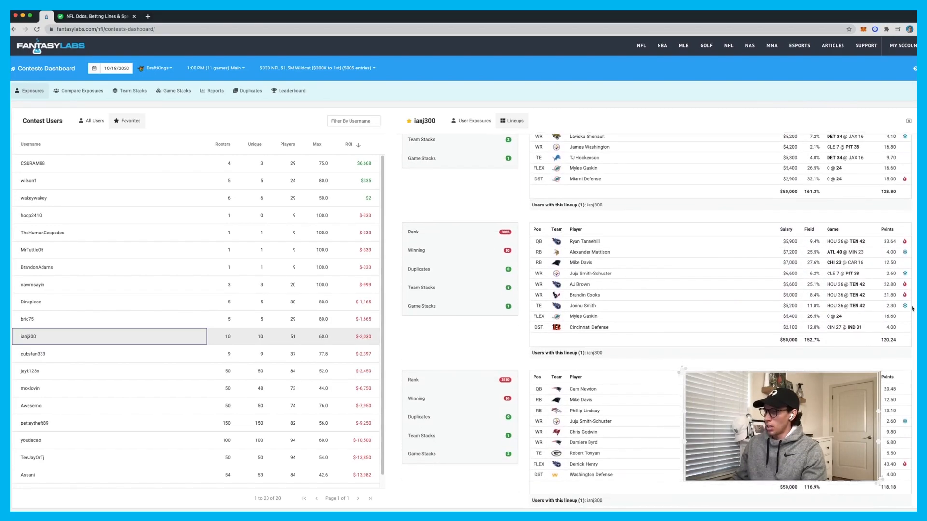
pyautogui.scroll(-3)
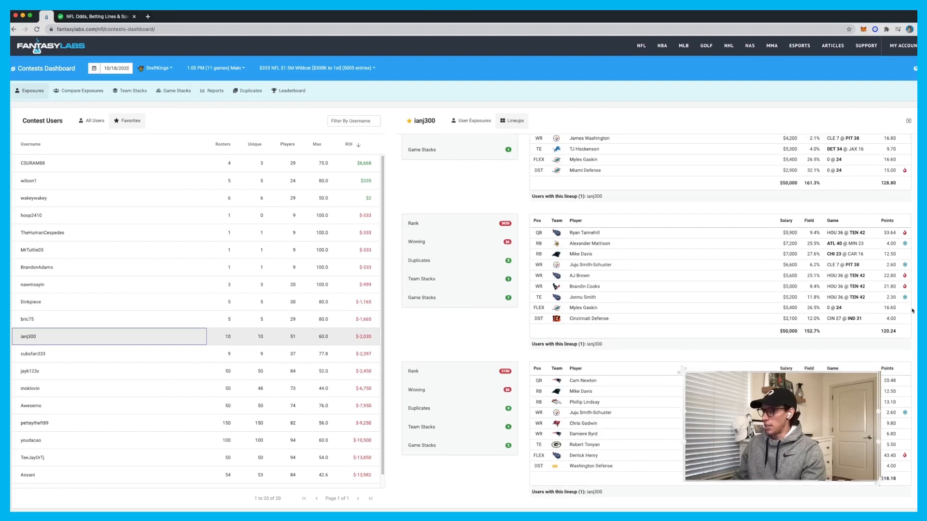
pyautogui.scroll(-3)
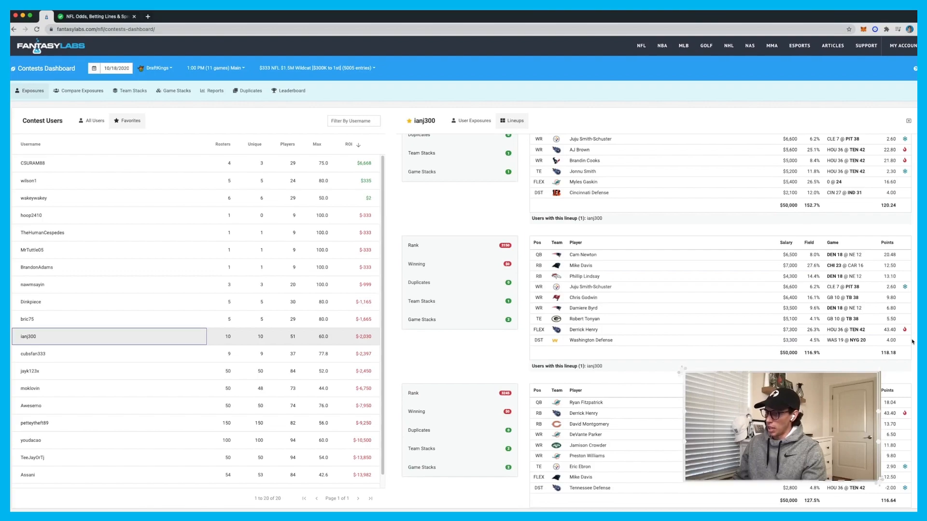
pyautogui.scroll(-3)
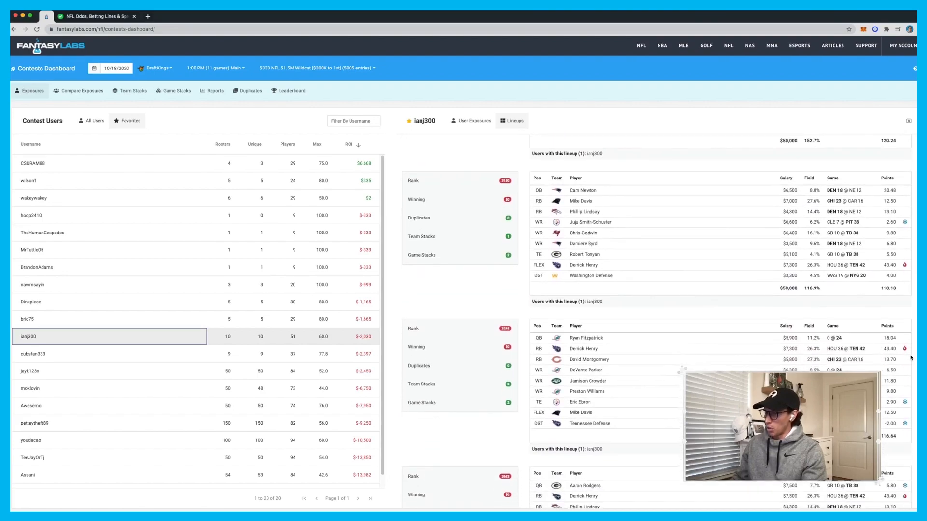
pyautogui.scroll(-3)
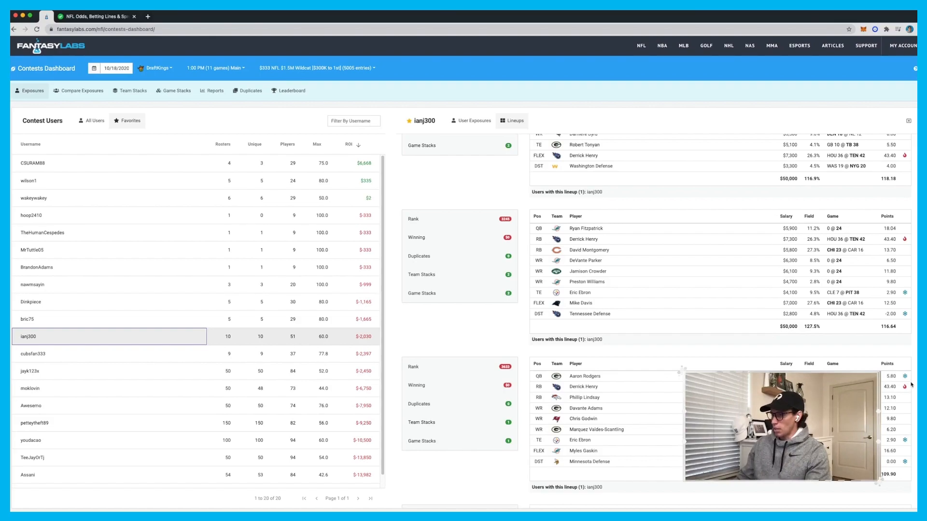
pyautogui.scroll(-3)
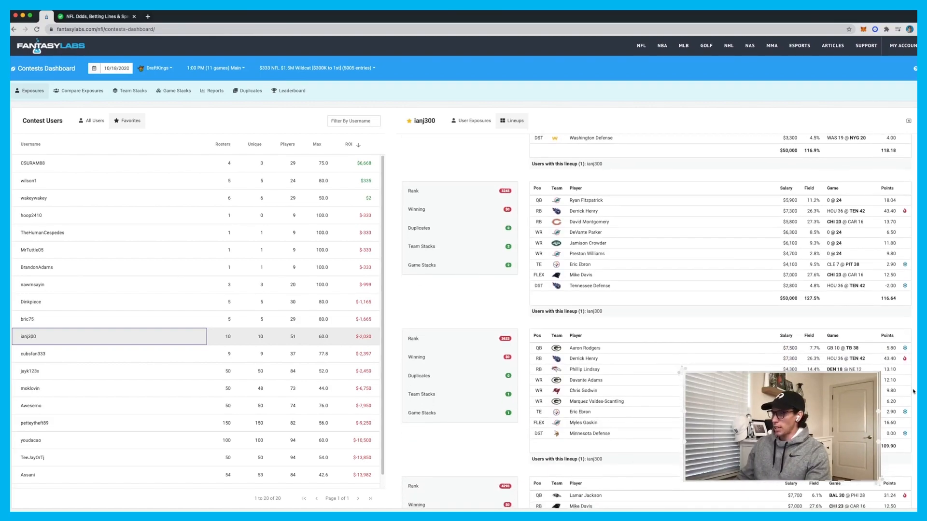
pyautogui.scroll(-3)
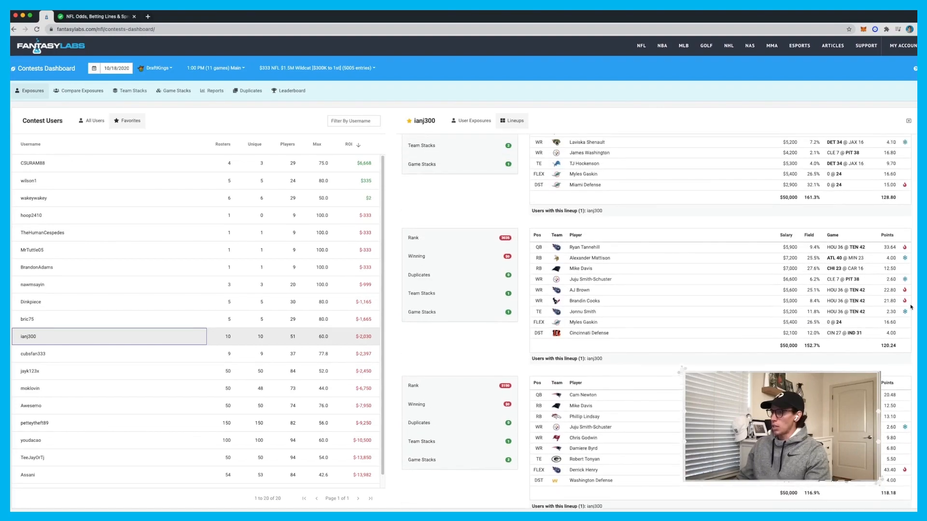
pyautogui.scroll(-3)
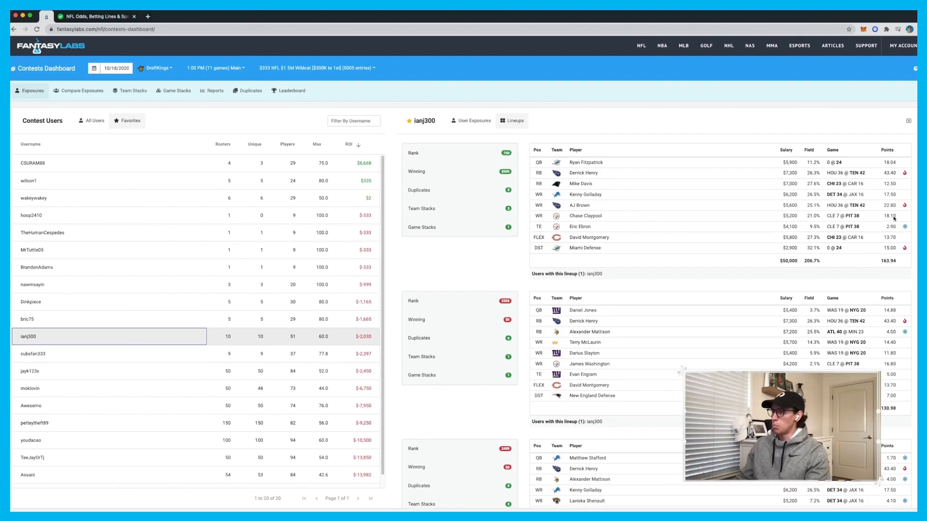
pyautogui.scroll(-3)
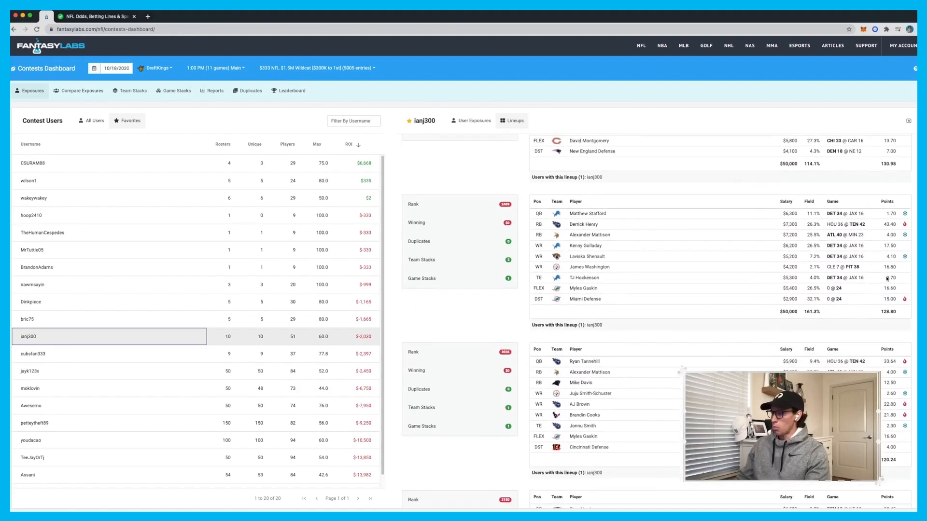
pyautogui.scroll(-3)
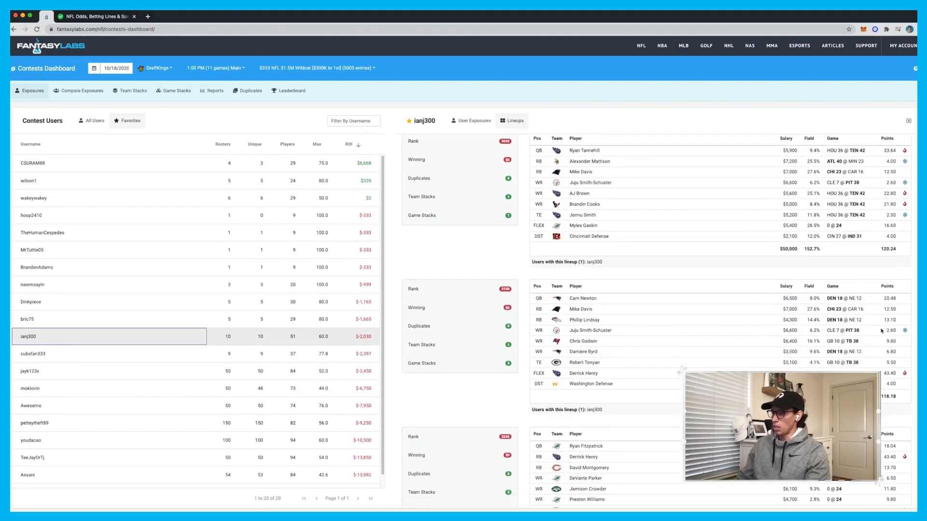
pyautogui.scroll(-3)
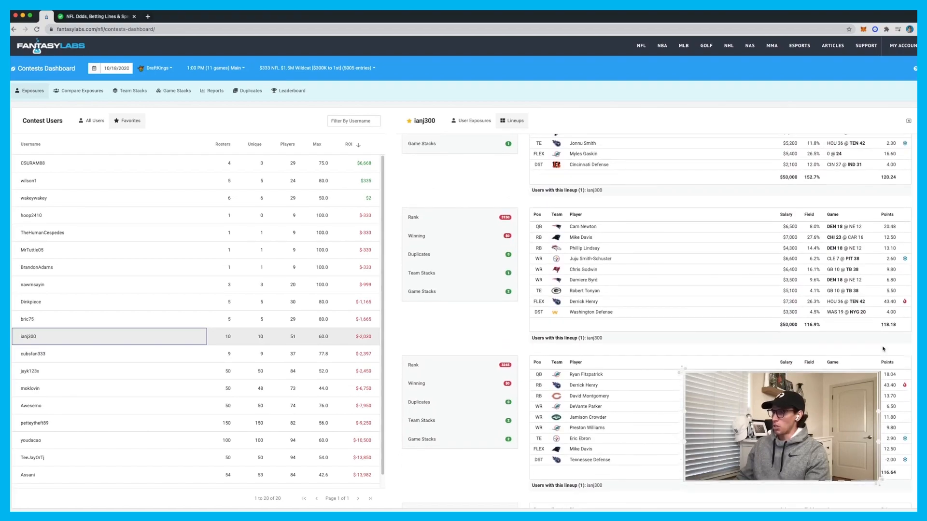
pyautogui.scroll(-3)
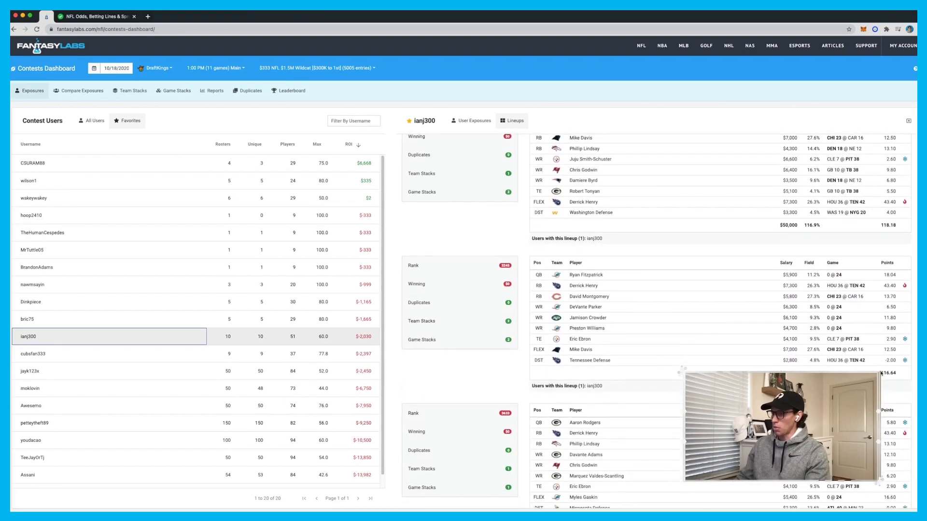
pyautogui.scroll(-3)
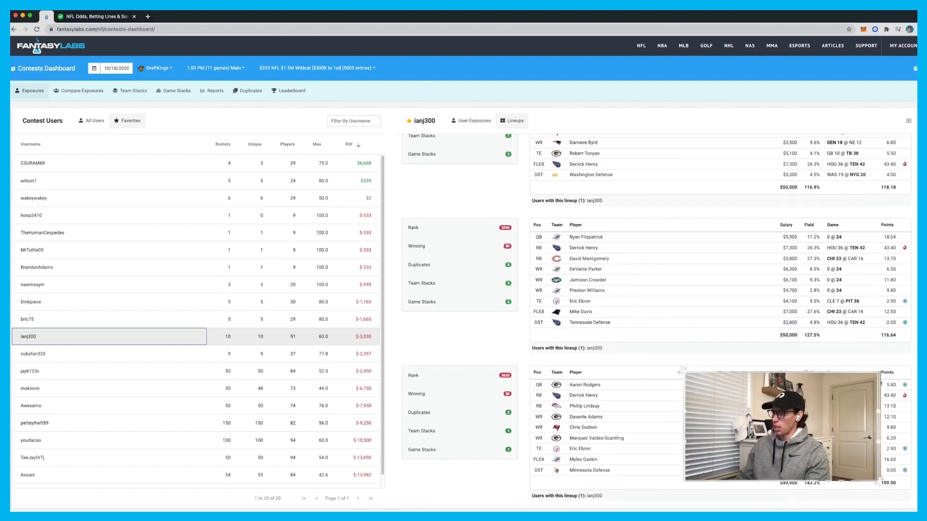
pyautogui.scroll(-3)
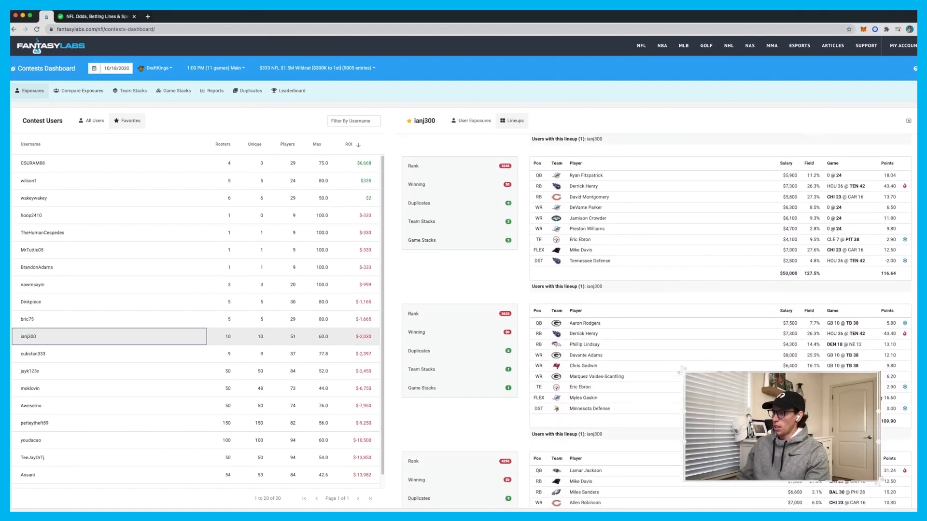
pyautogui.scroll(-3)
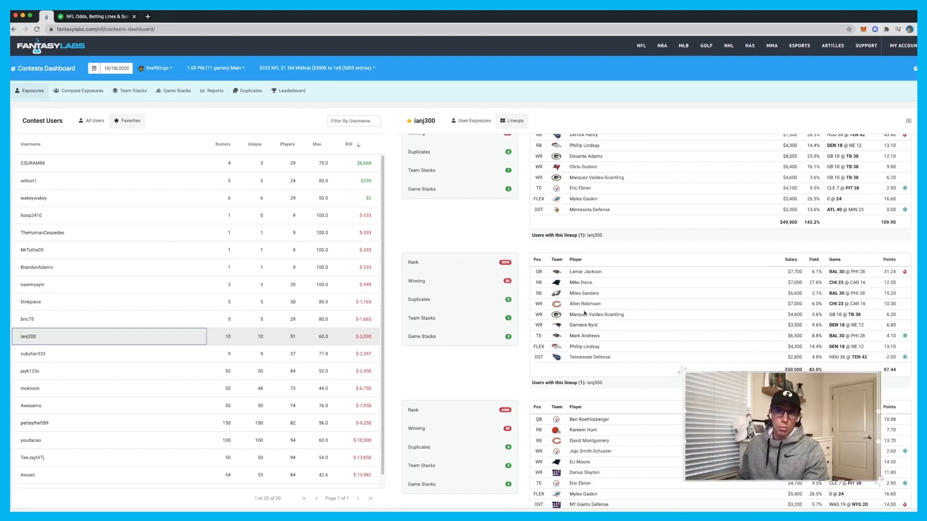
pyautogui.moveTo(594, 263)
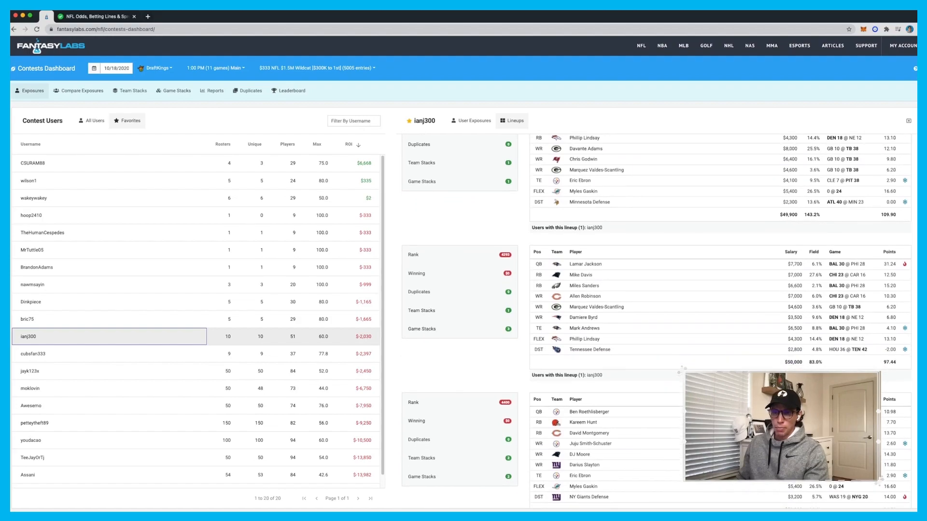
pyautogui.scroll(-3)
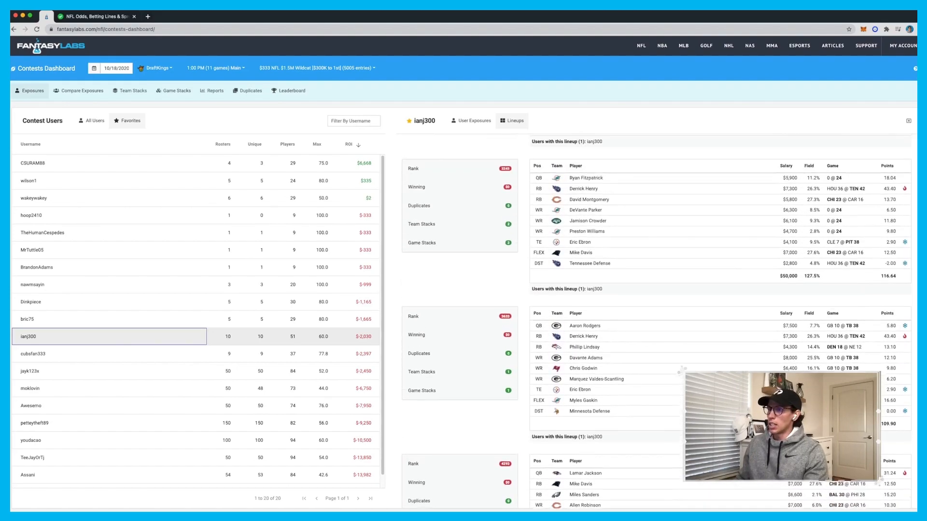
pyautogui.scroll(-3)
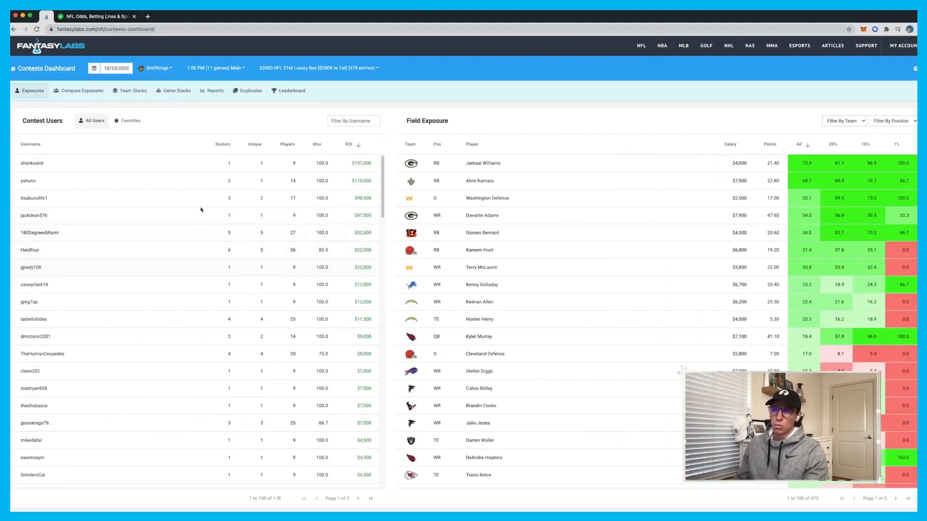
# Step: Change the contest date to 11/01/2020 and list favorited MEGA Millionaire users
pyautogui.click(127, 120)
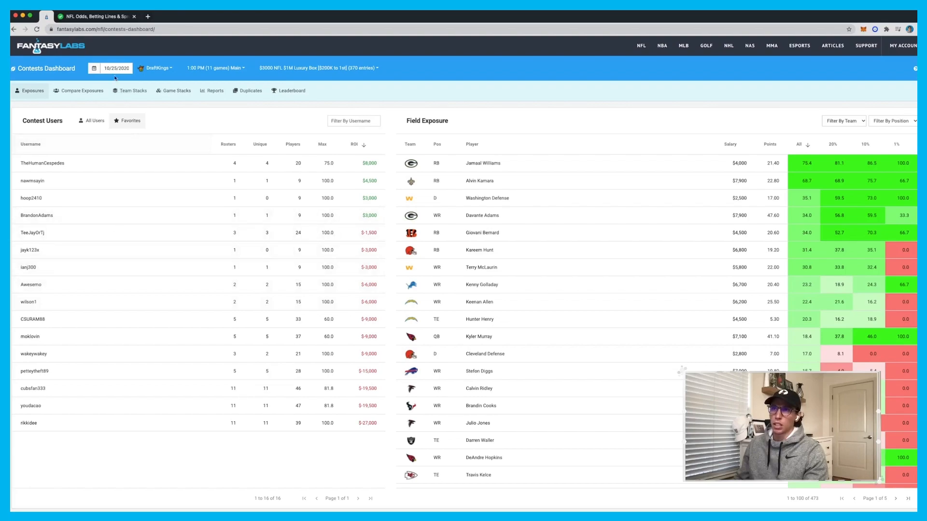
pyautogui.click(117, 68)
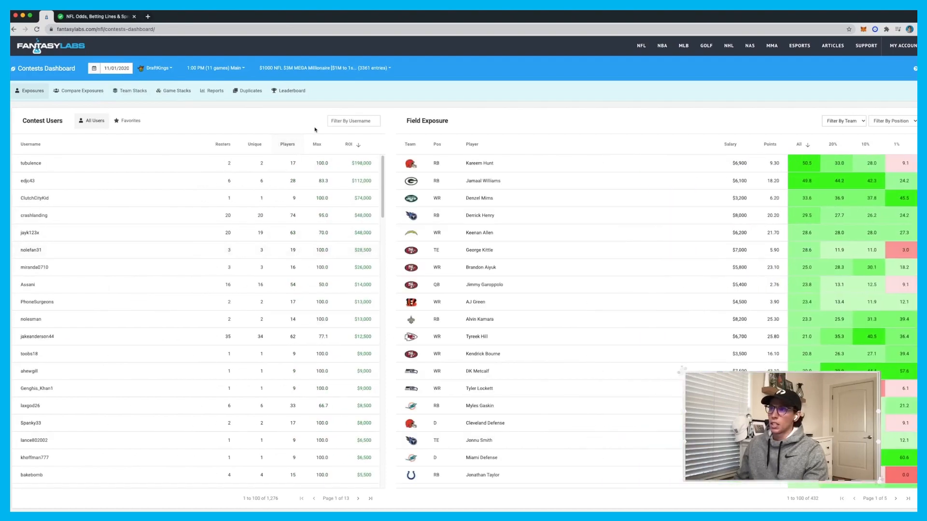
pyautogui.click(127, 121)
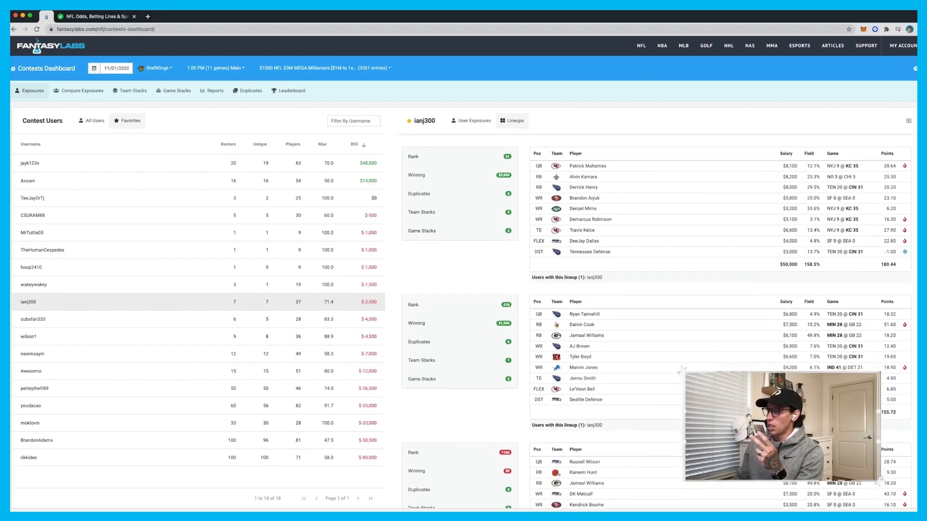
pyautogui.scroll(-3)
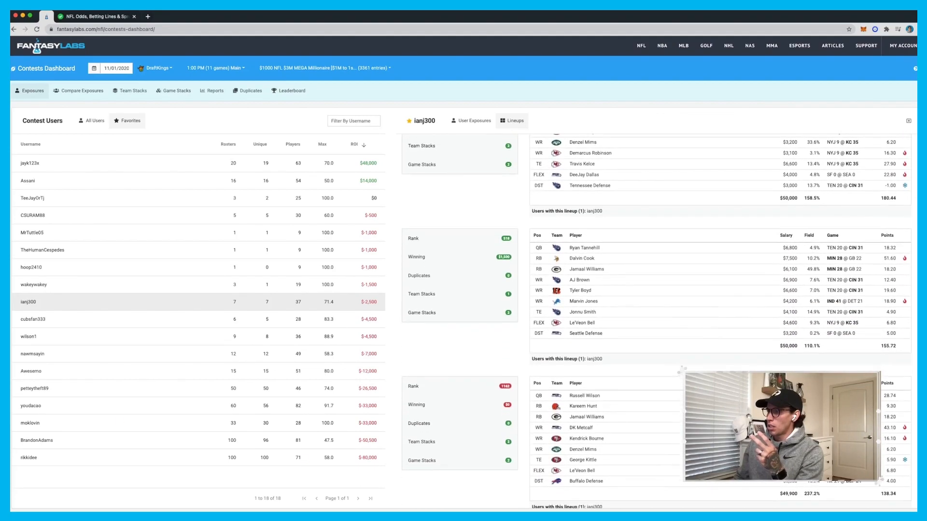
pyautogui.scroll(-3)
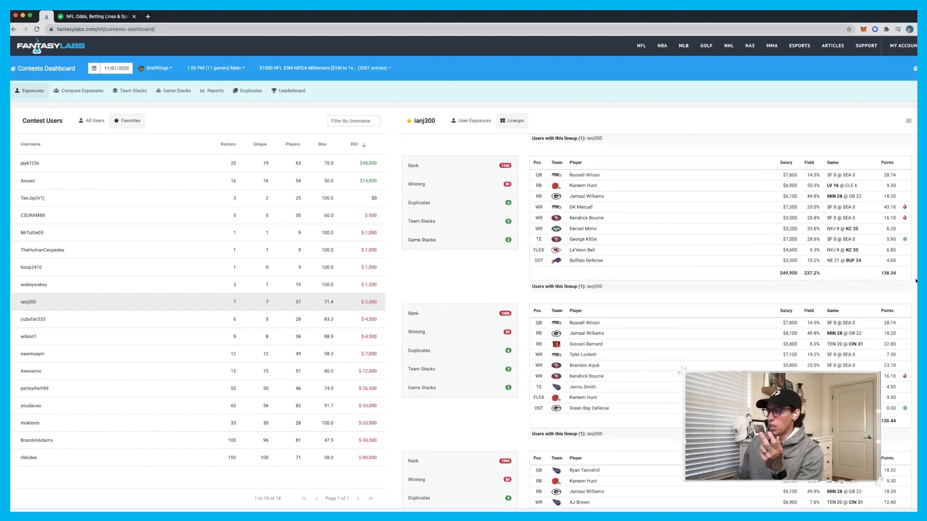
pyautogui.scroll(-3)
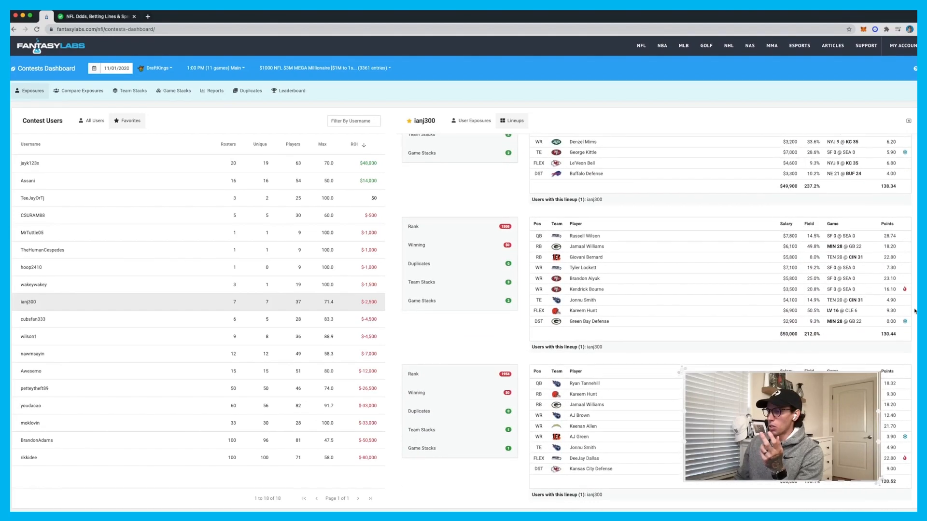
pyautogui.scroll(-3)
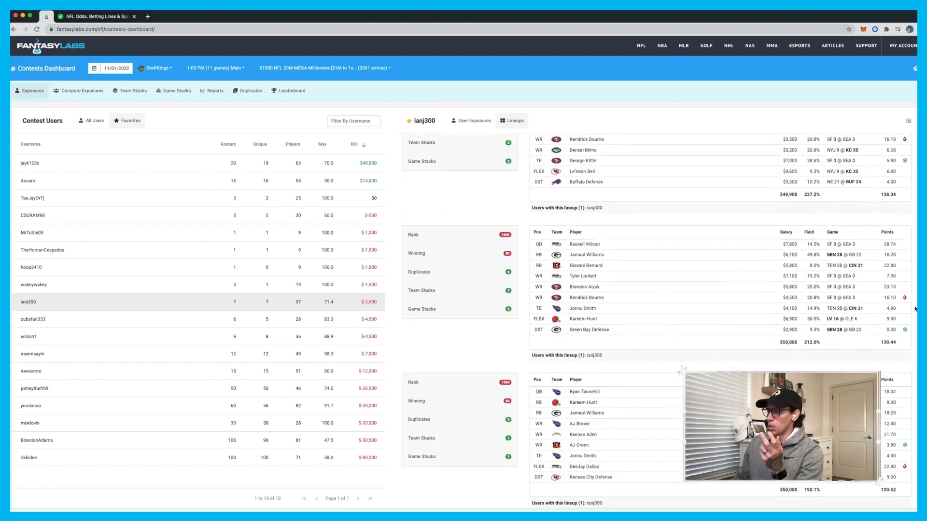
pyautogui.scroll(-3)
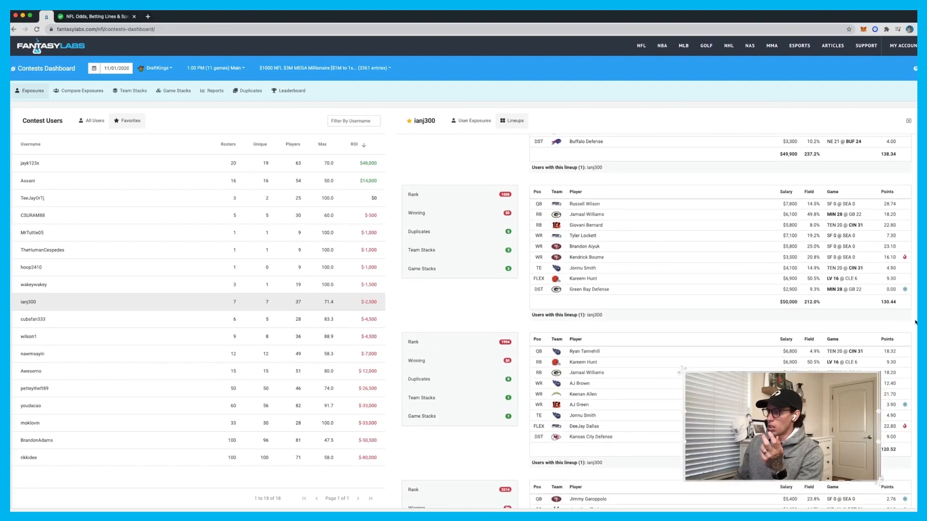
pyautogui.scroll(-3)
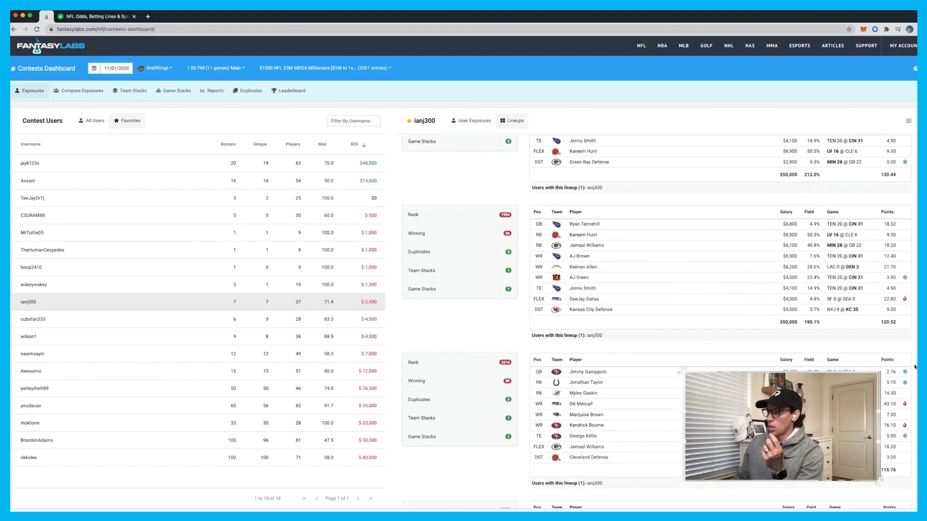
pyautogui.scroll(-3)
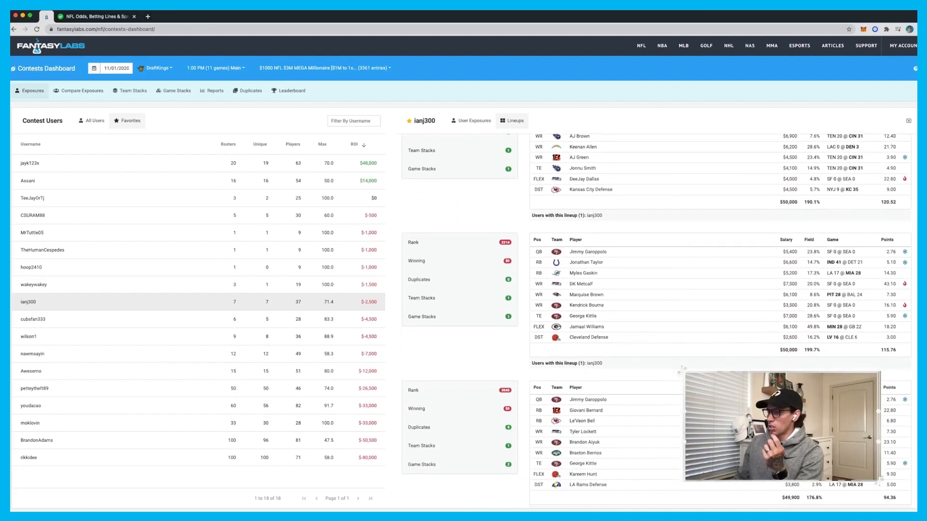
pyautogui.scroll(-3)
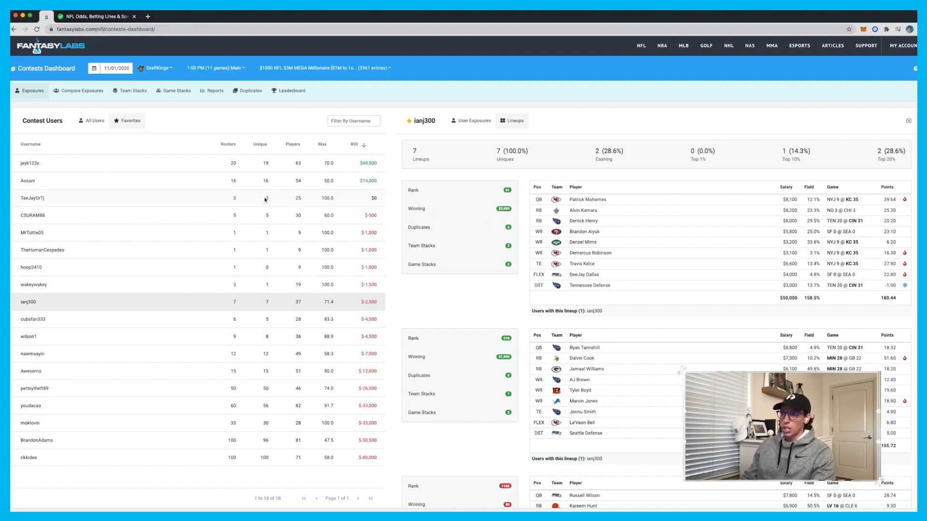
pyautogui.click(106, 163)
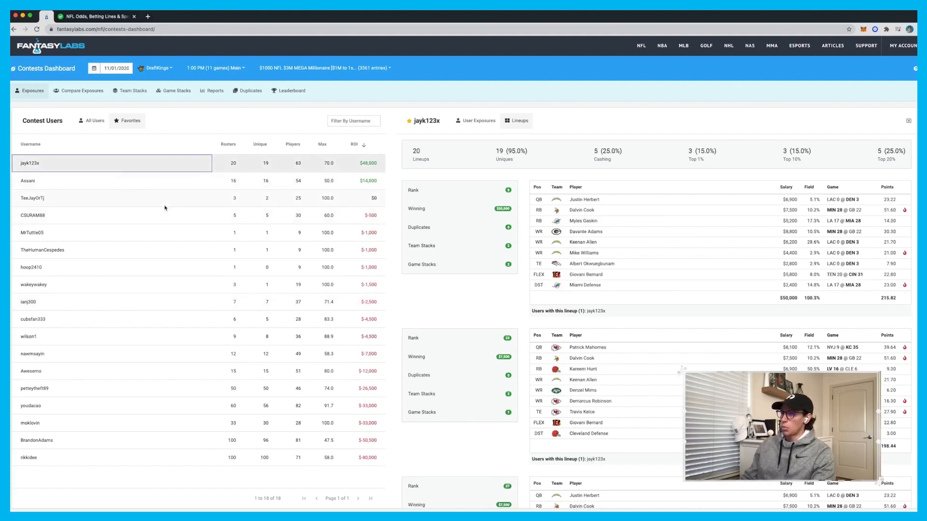
pyautogui.moveTo(567, 284)
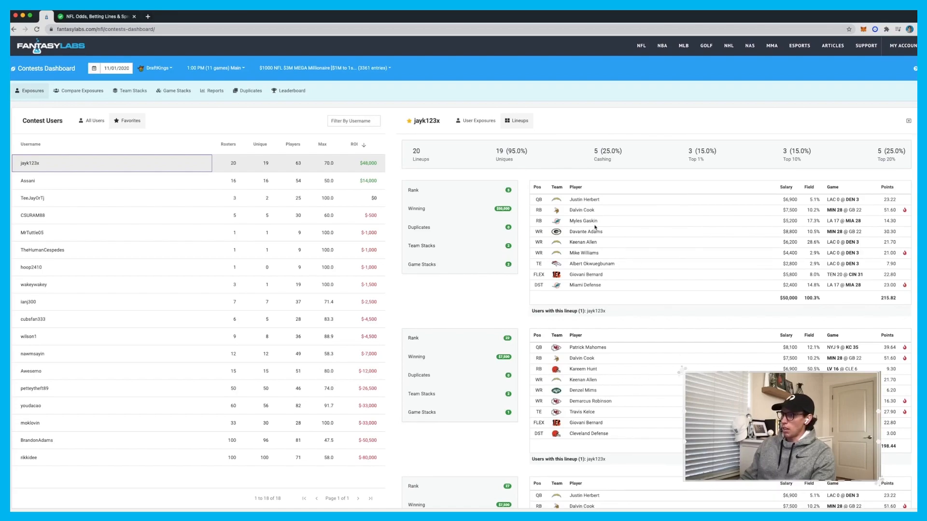
pyautogui.scroll(-3)
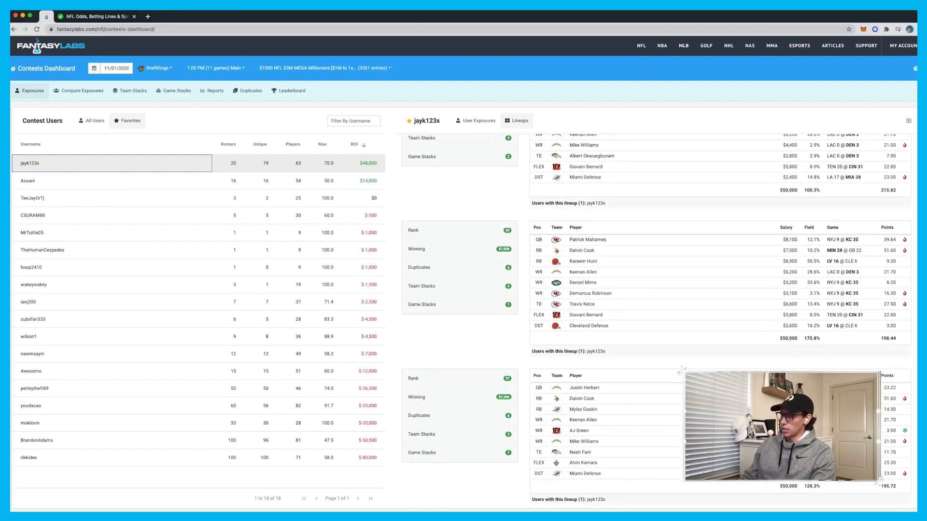
pyautogui.scroll(-3)
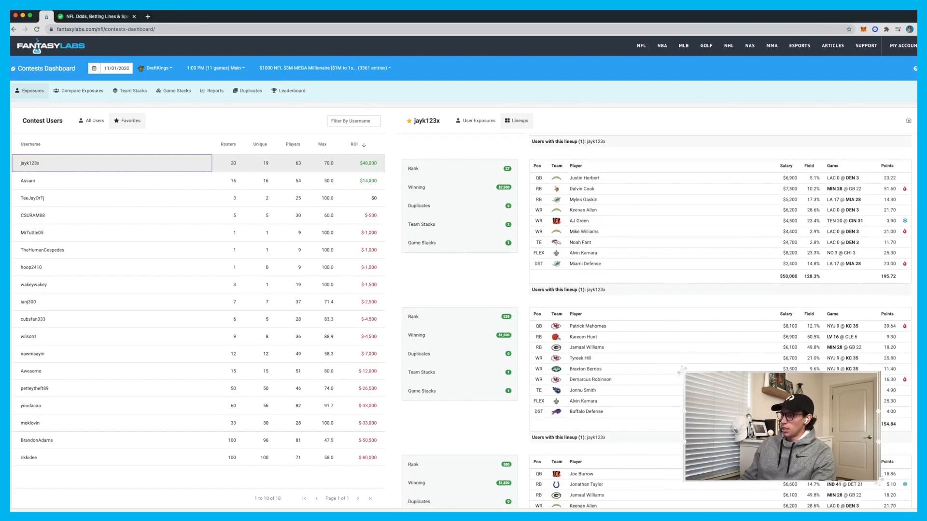
pyautogui.scroll(-3)
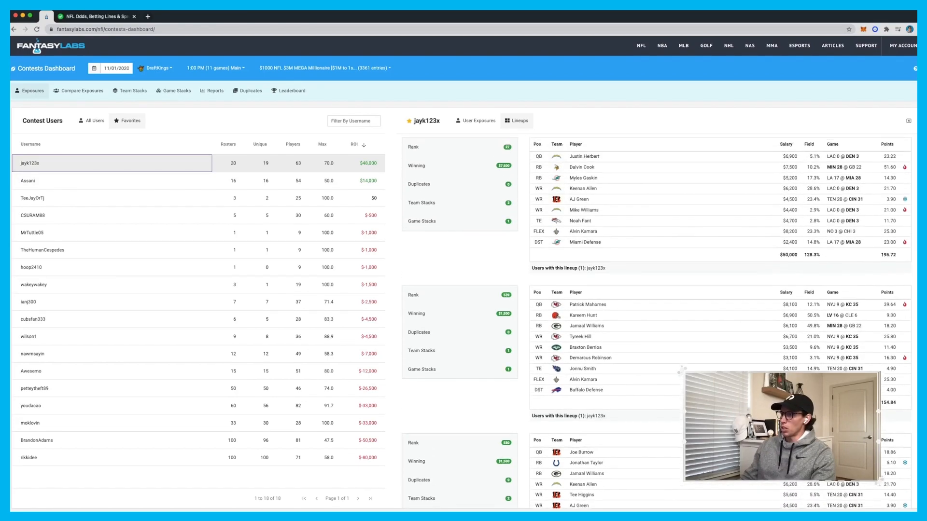
pyautogui.scroll(-3)
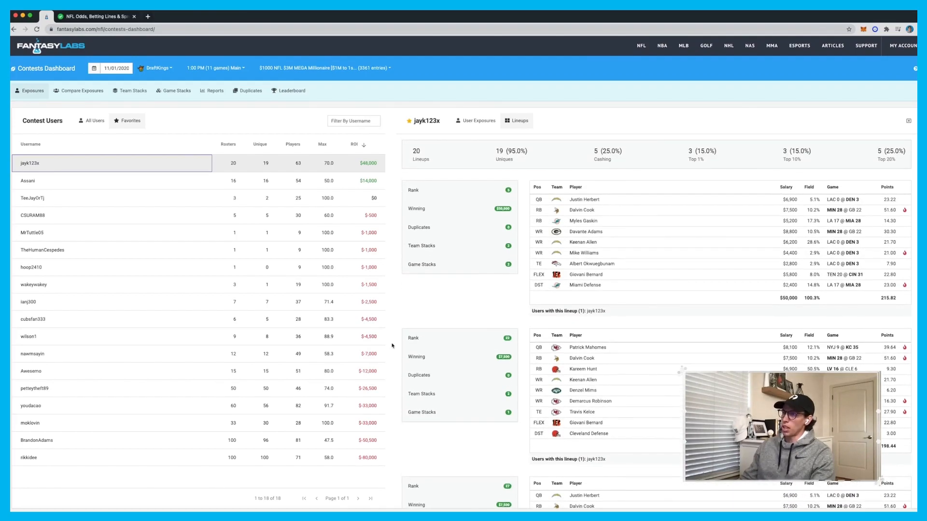
pyautogui.moveTo(164, 246)
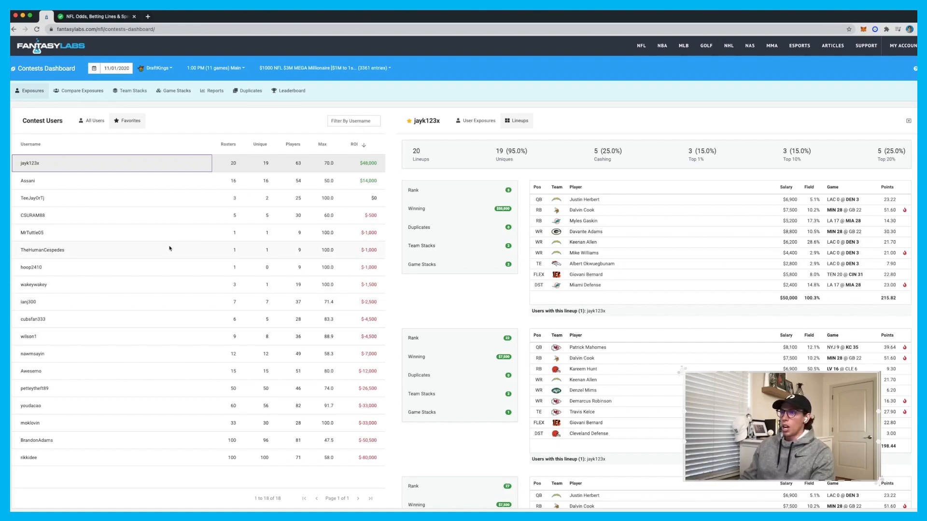
pyautogui.moveTo(529, 102)
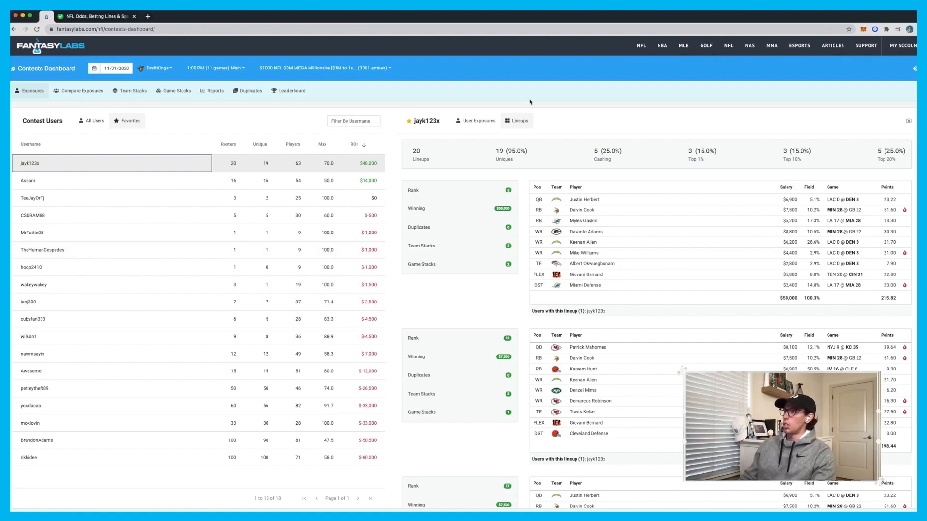
pyautogui.click(640, 45)
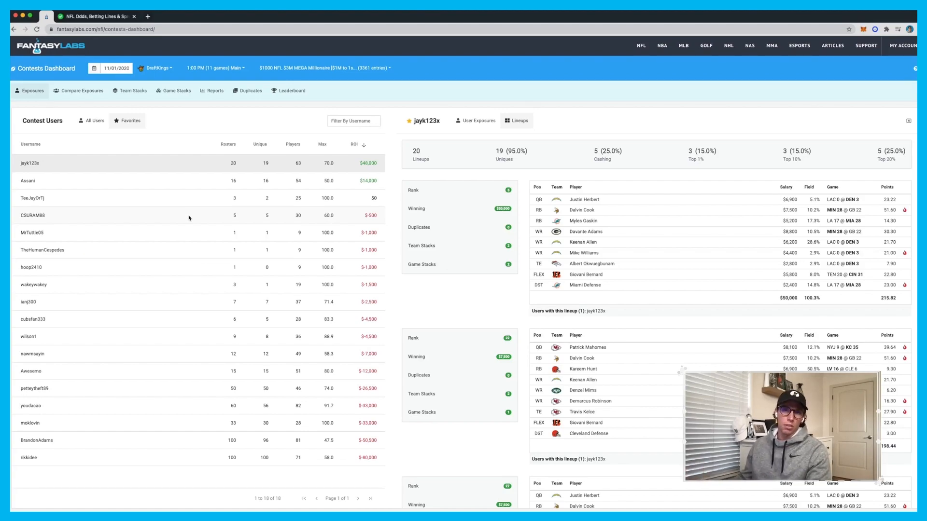
pyautogui.moveTo(196, 220)
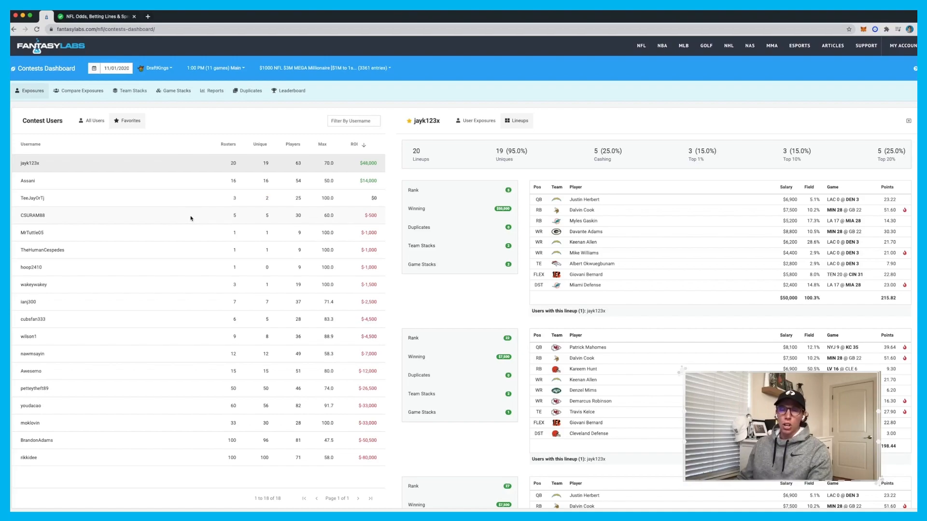
pyautogui.moveTo(213, 251)
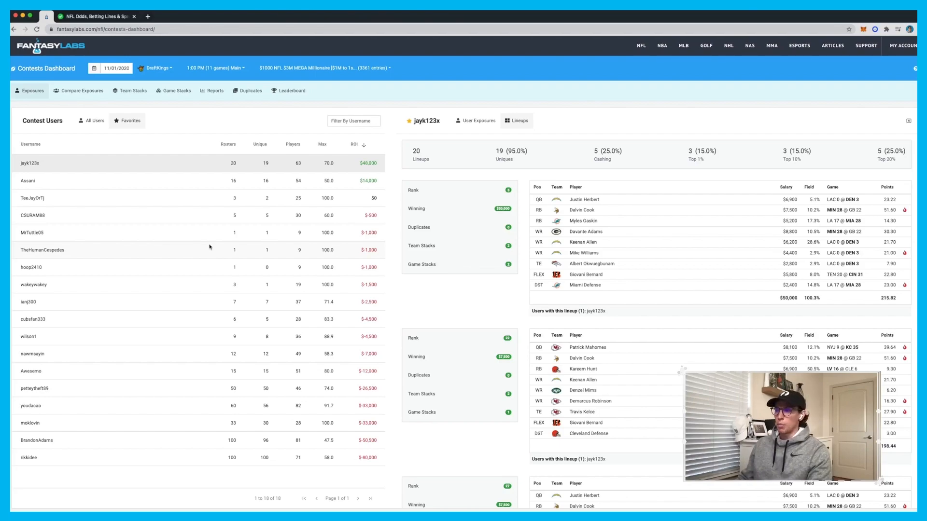
pyautogui.moveTo(216, 245)
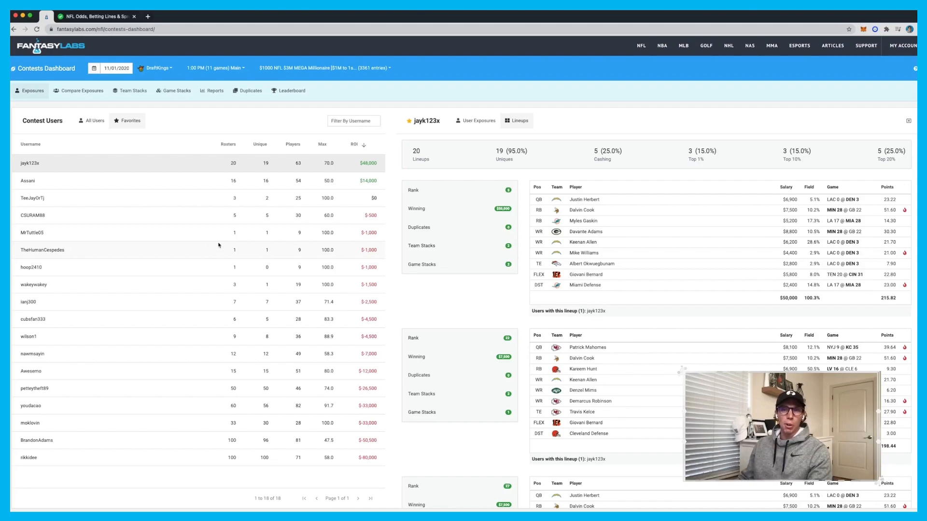
pyautogui.moveTo(222, 245)
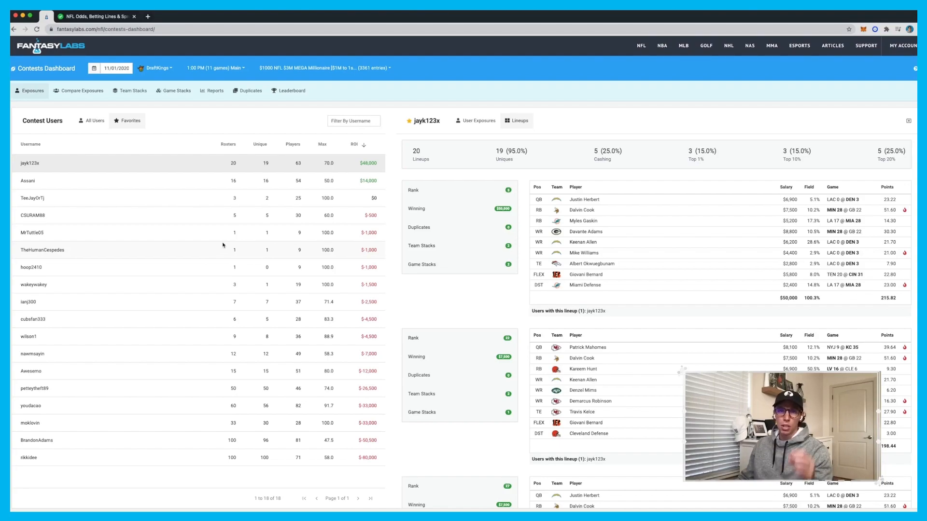